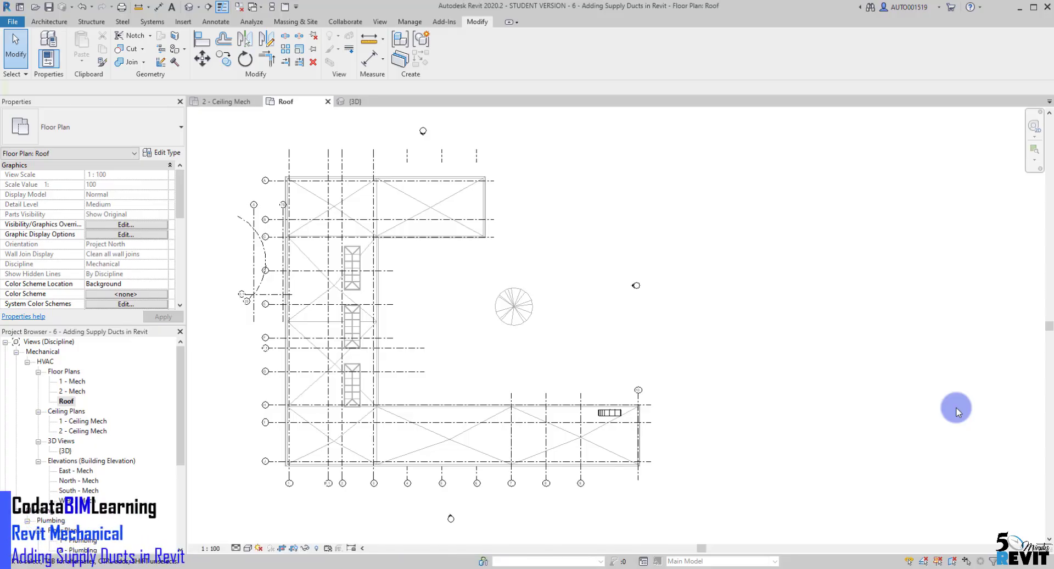
mouse_move(938, 411)
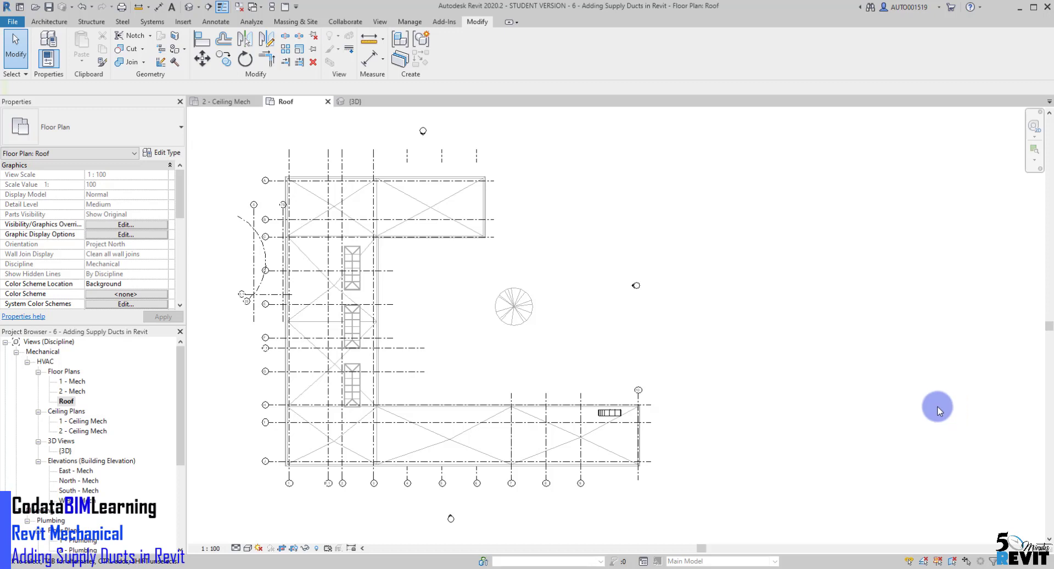
mouse_move(663, 488)
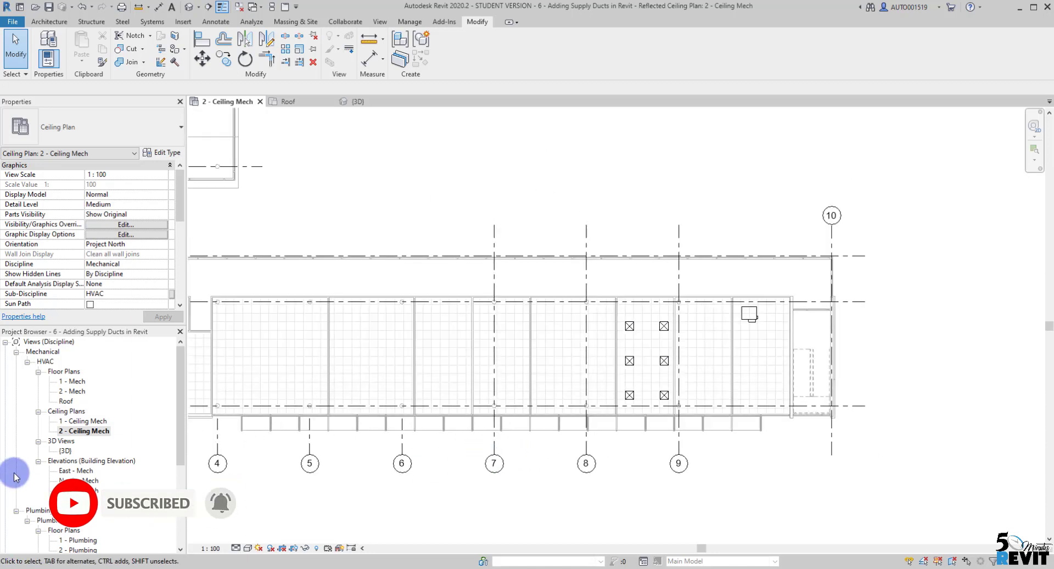
- On the roof plan, draw an 1100 x 950 supply duct about 1700 mm from the AHU outlet
double_click(66, 401)
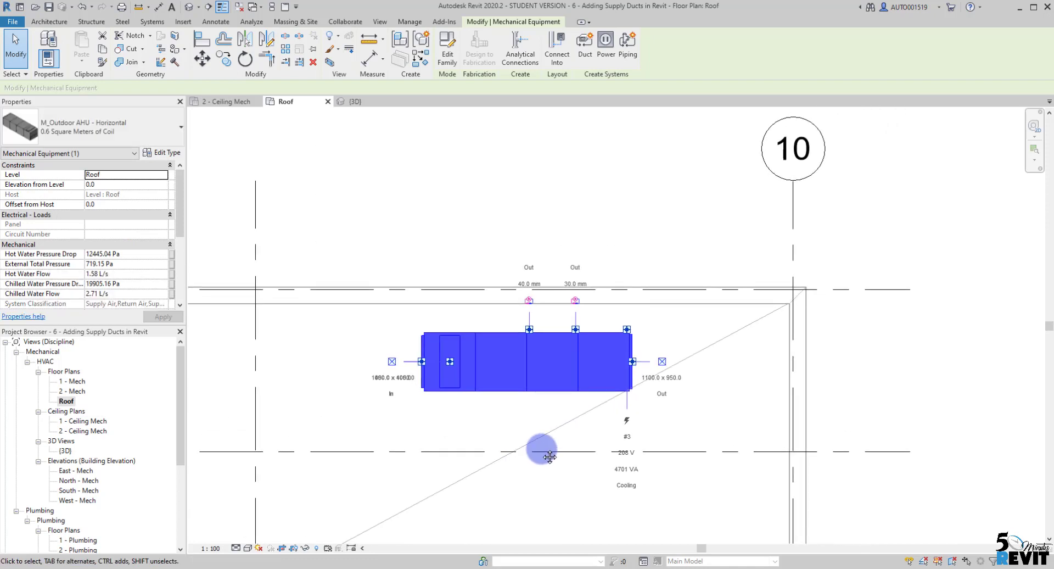
mouse_move(662, 362)
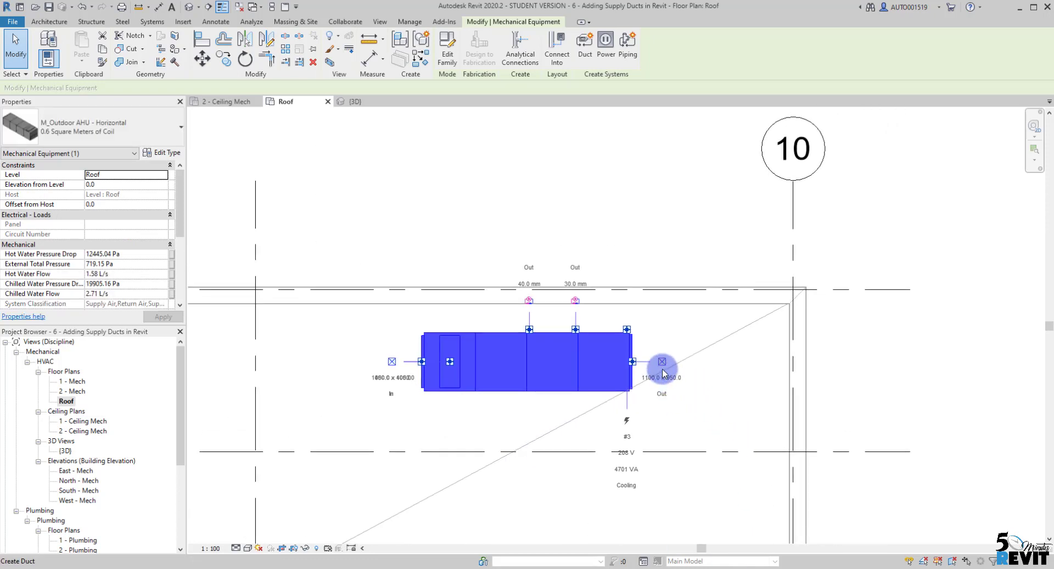
mouse_move(662, 362)
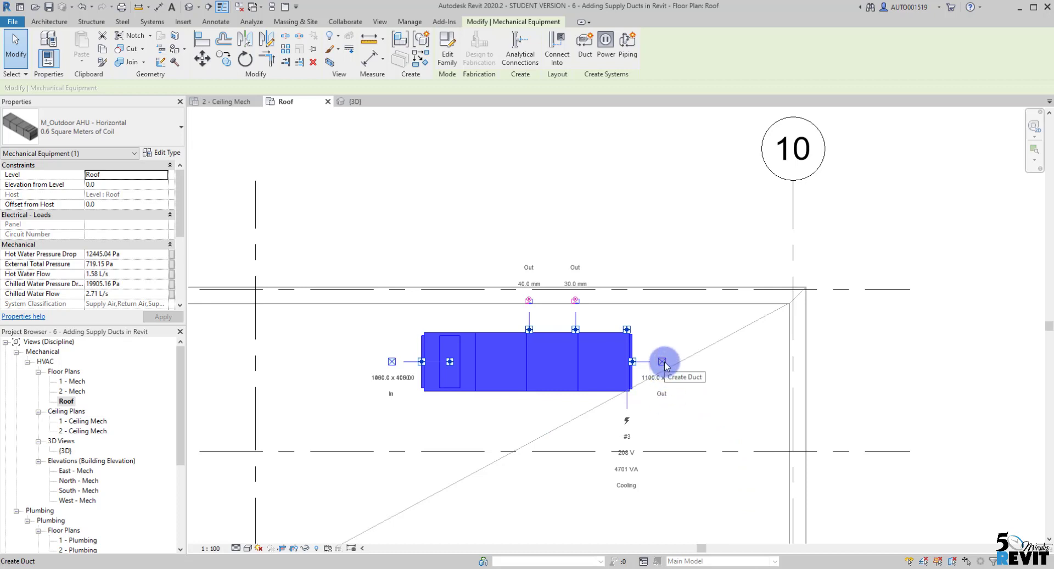
left_click(662, 362)
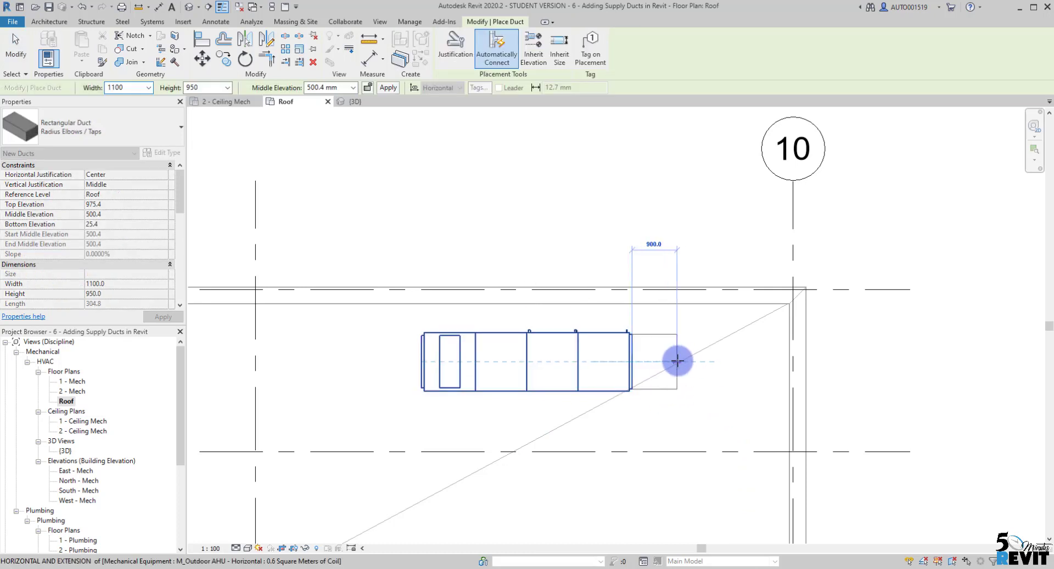
mouse_move(699, 360)
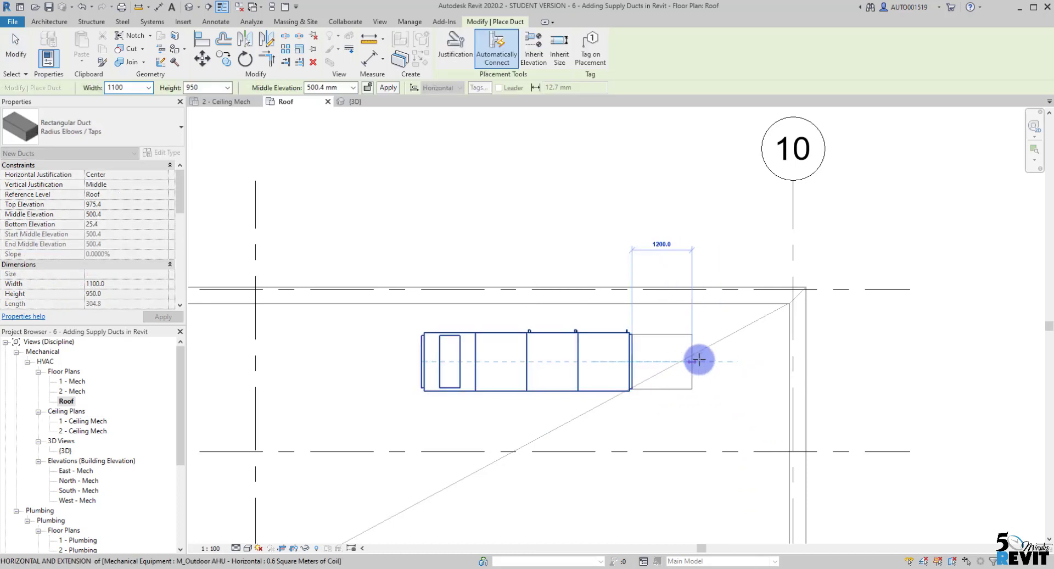
mouse_move(729, 355)
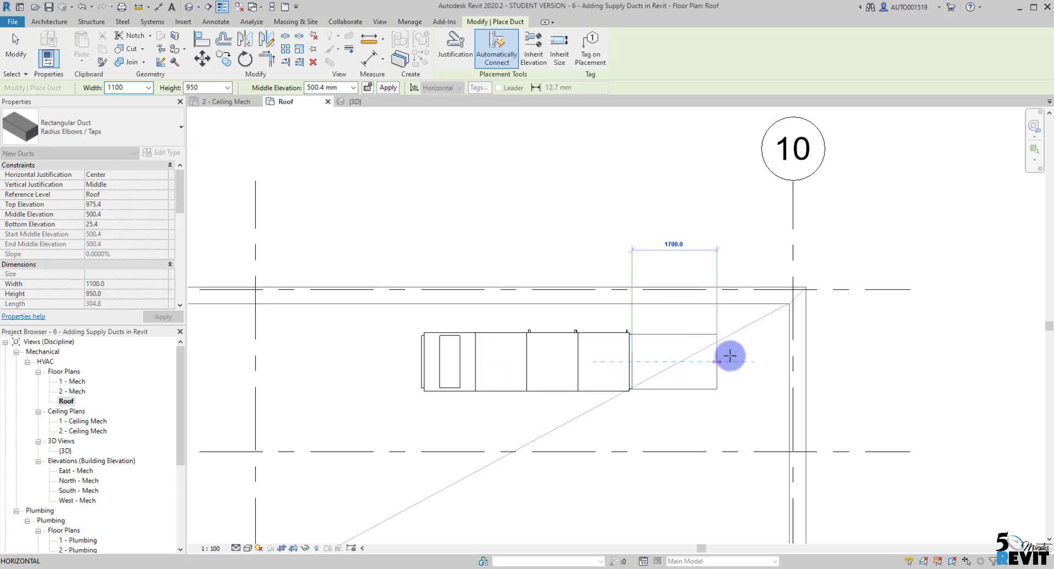
mouse_move(718, 359)
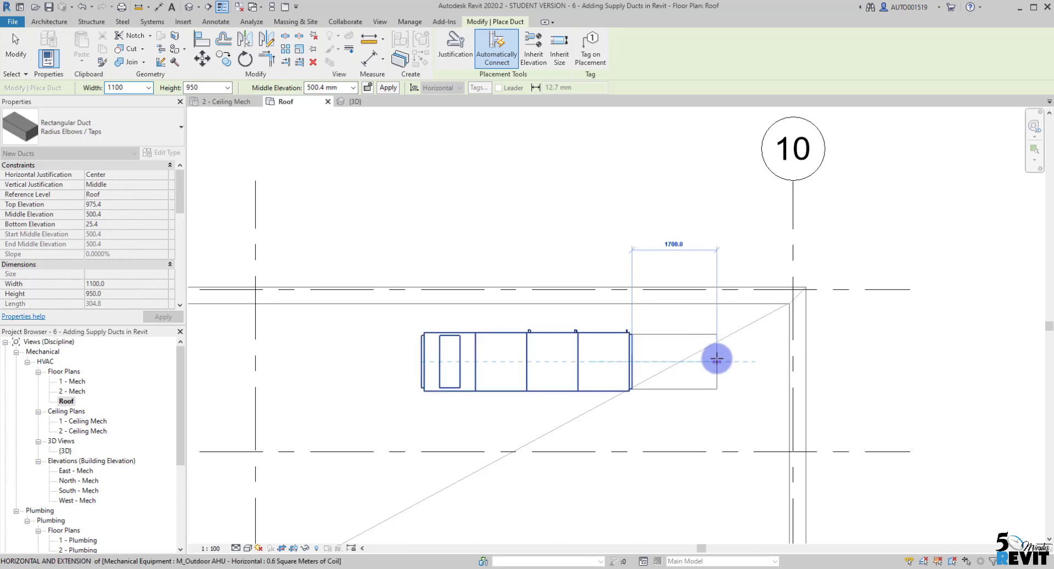
left_click(718, 359)
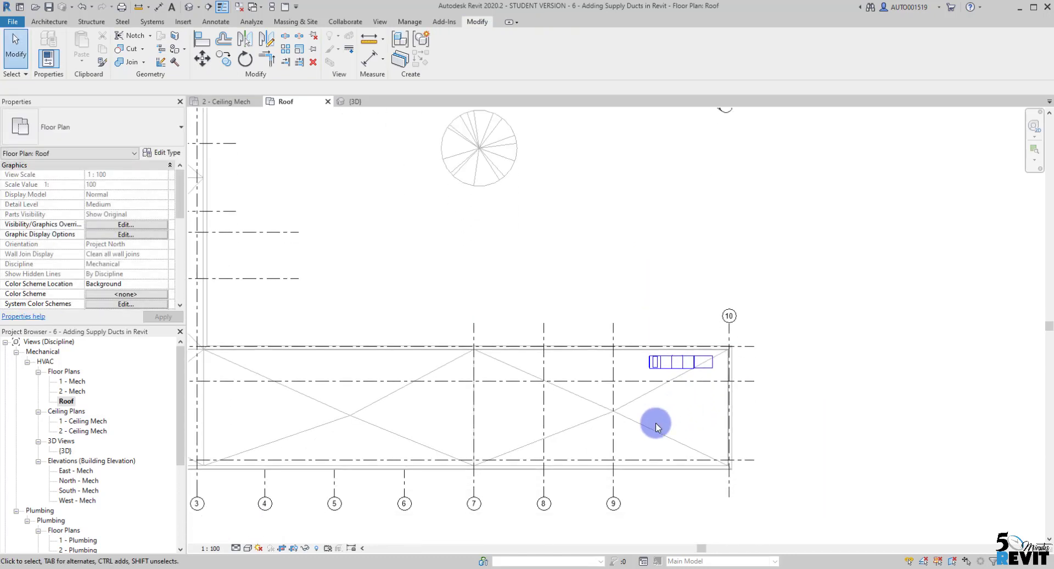
mouse_move(244, 53)
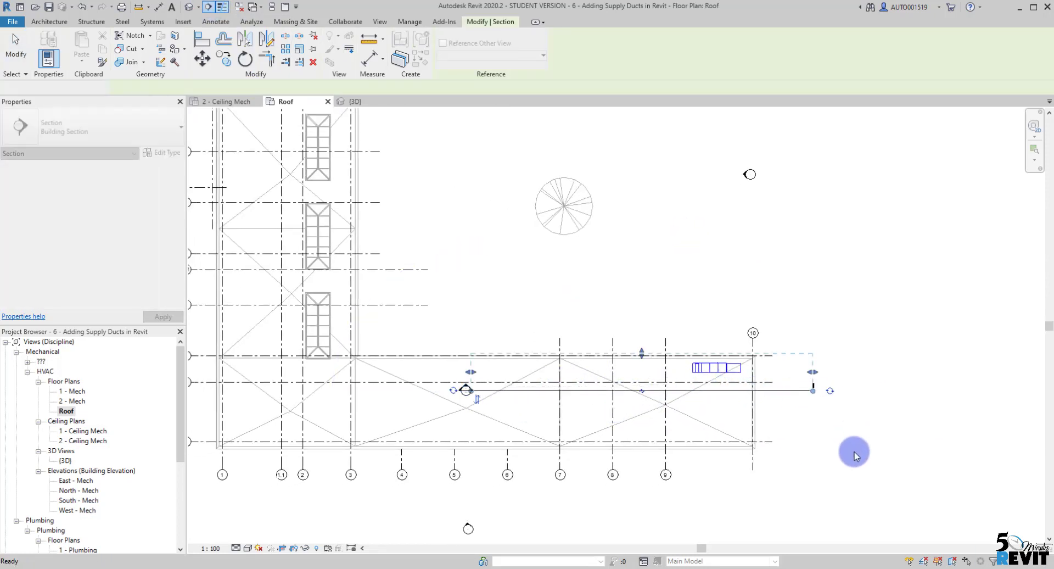
- Place a section line across the rooftop AHU and duct, then open Section 1
left_click(640, 363)
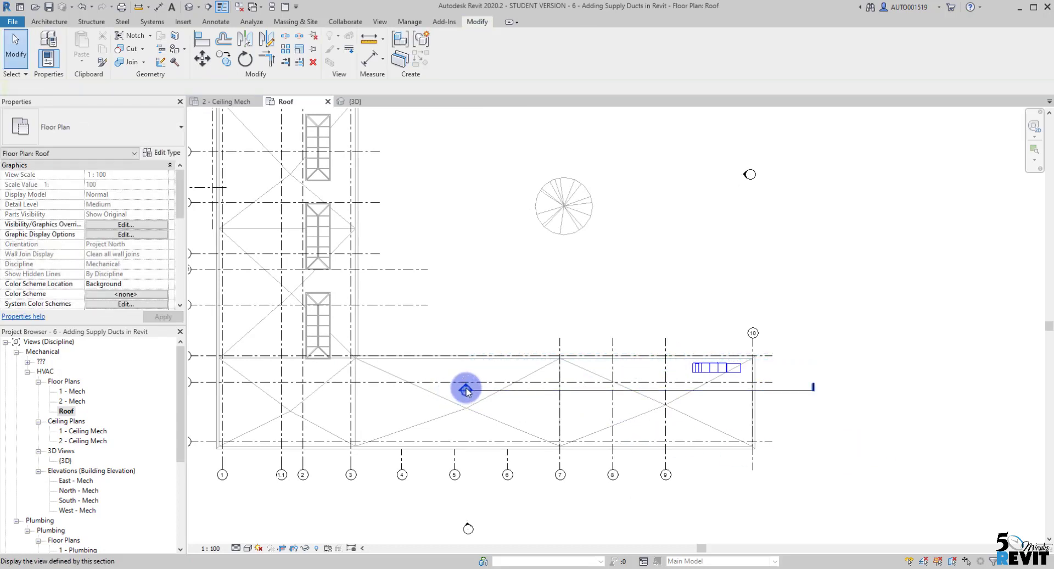
double_click(465, 389)
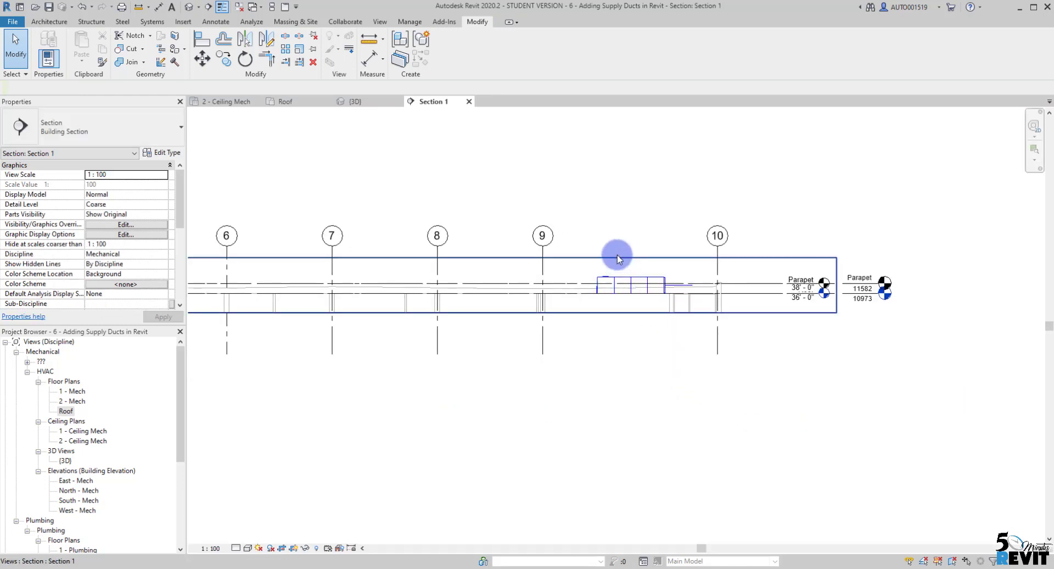
- Extend Section 1's crop boundary and reposition its section line in the Roof plan
left_click(617, 258)
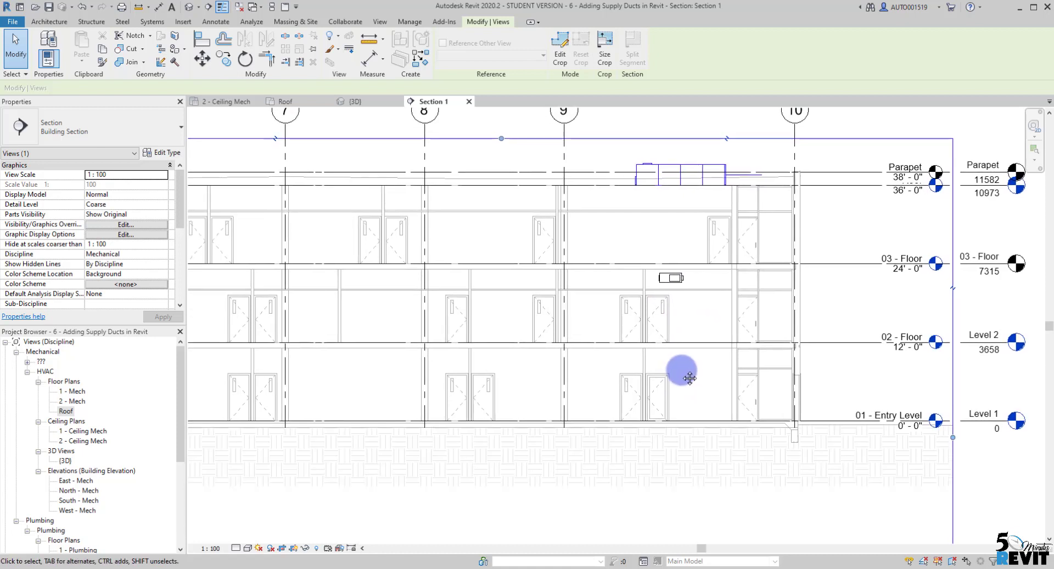
mouse_move(735, 356)
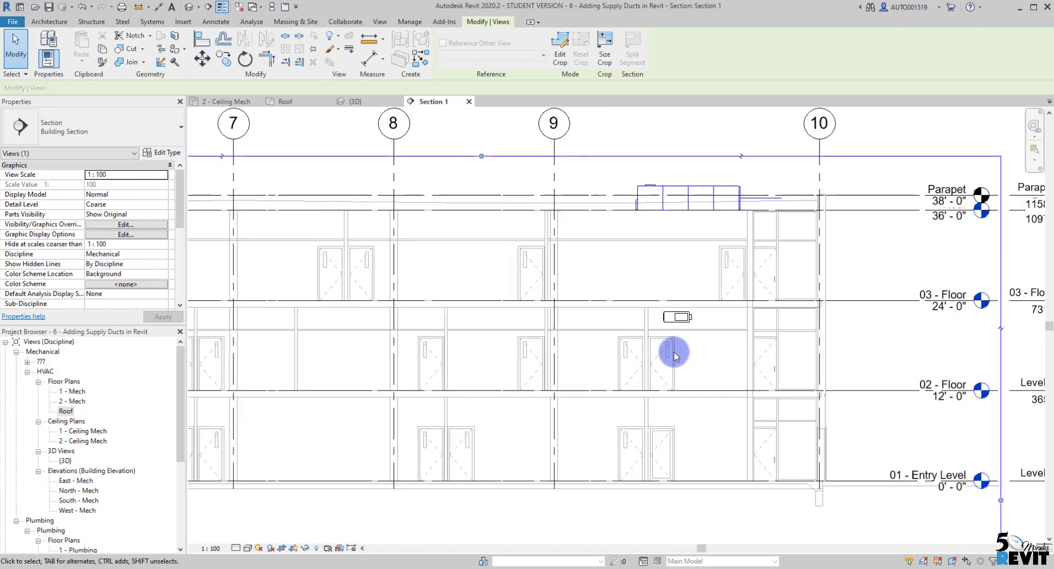
left_click(69, 401)
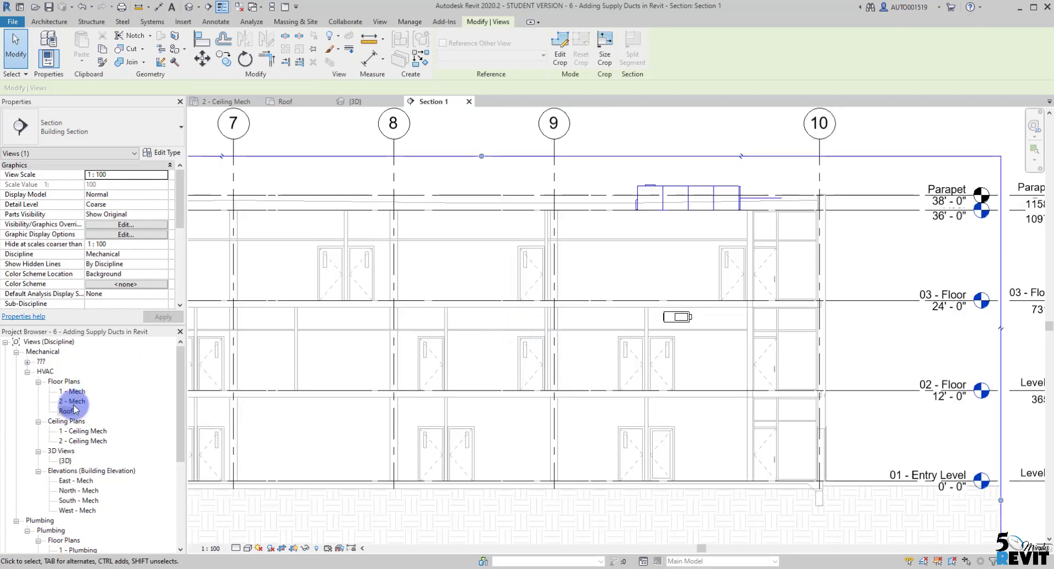
left_click(65, 411)
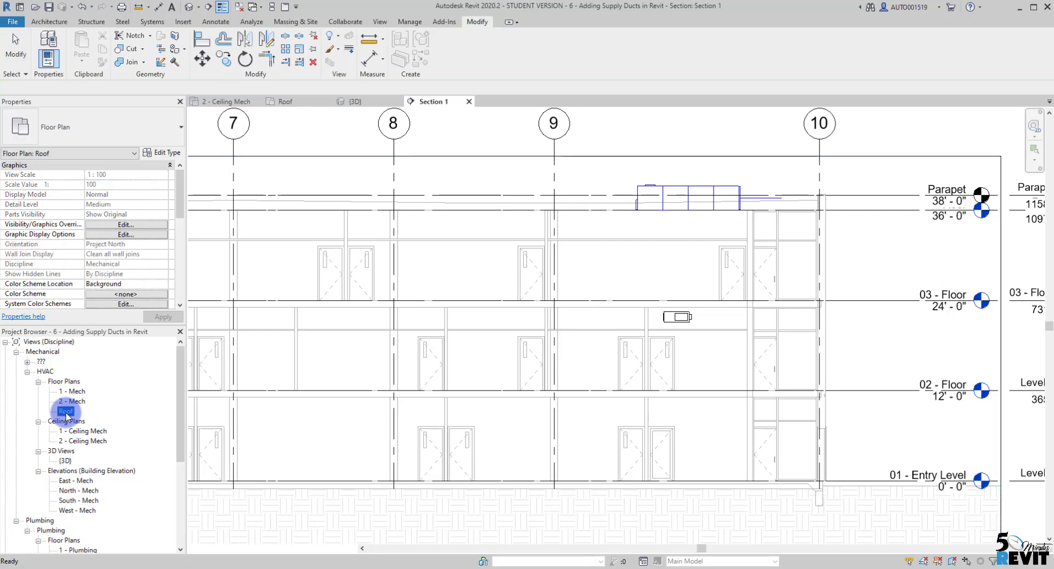
double_click(66, 410)
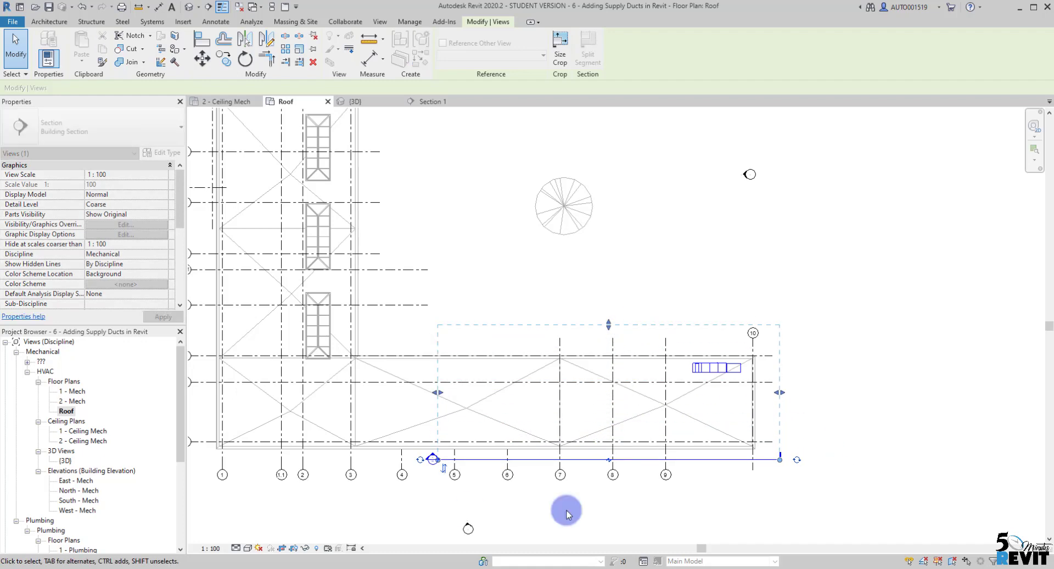
left_click(432, 102)
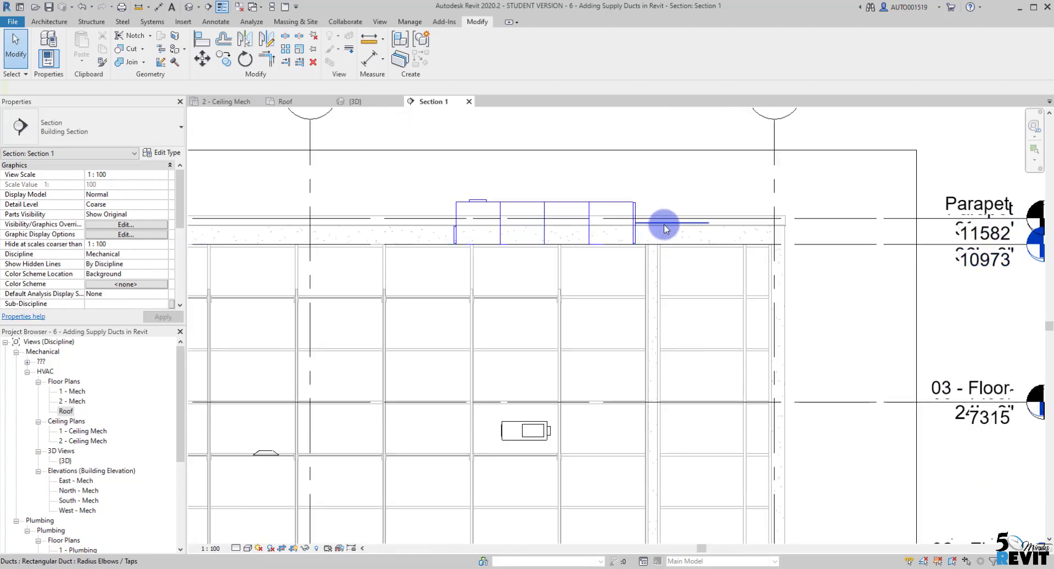
mouse_move(668, 228)
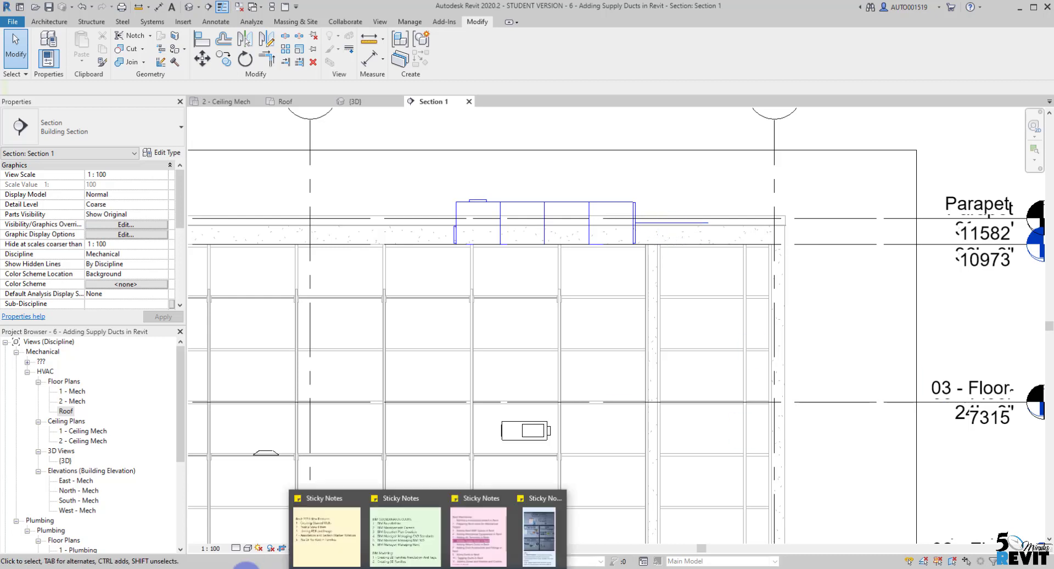
- Set Section 1 to Fine detail level and Shaded visual style
left_click(245, 548)
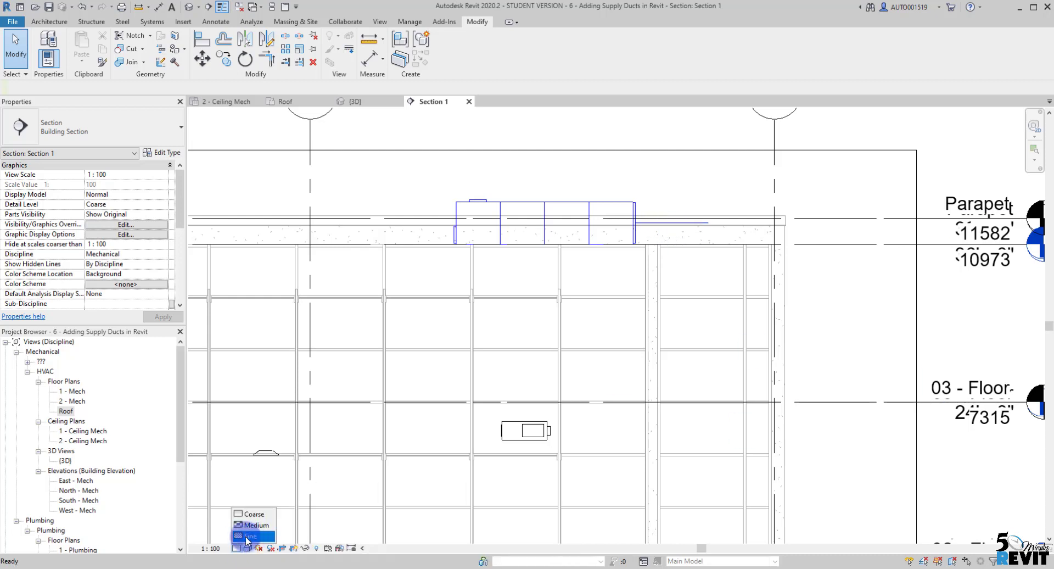
left_click(252, 536)
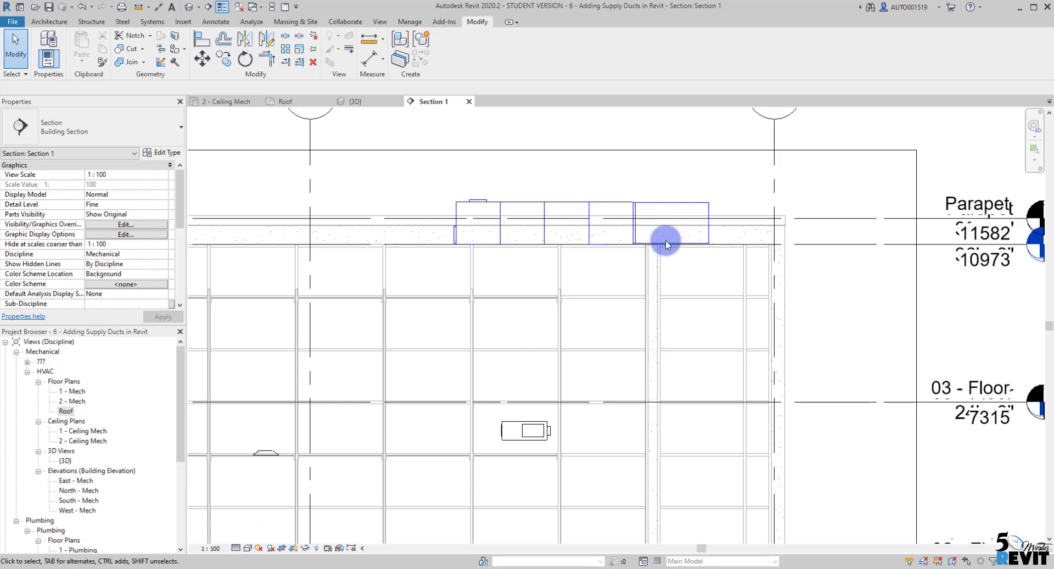
left_click(249, 548)
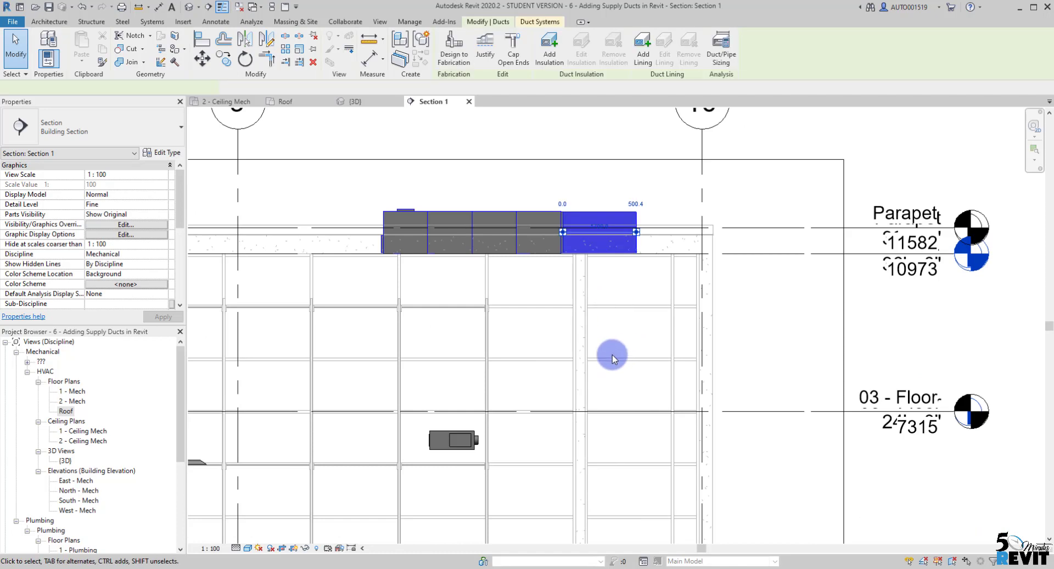
- Continue the roof duct stub's open end as a vertical duct down to Level 2
left_click(596, 232)
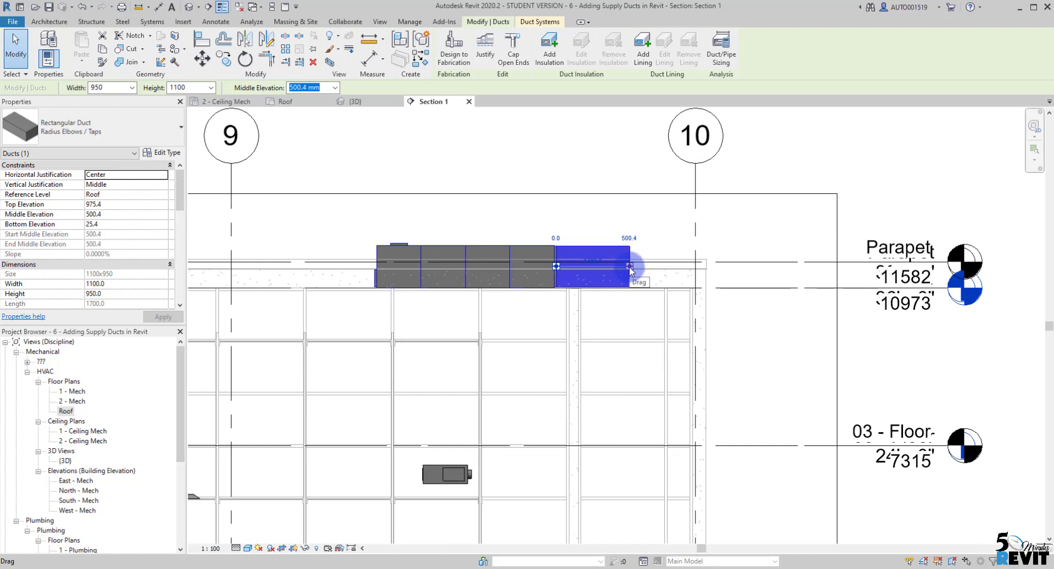
right_click(631, 270)
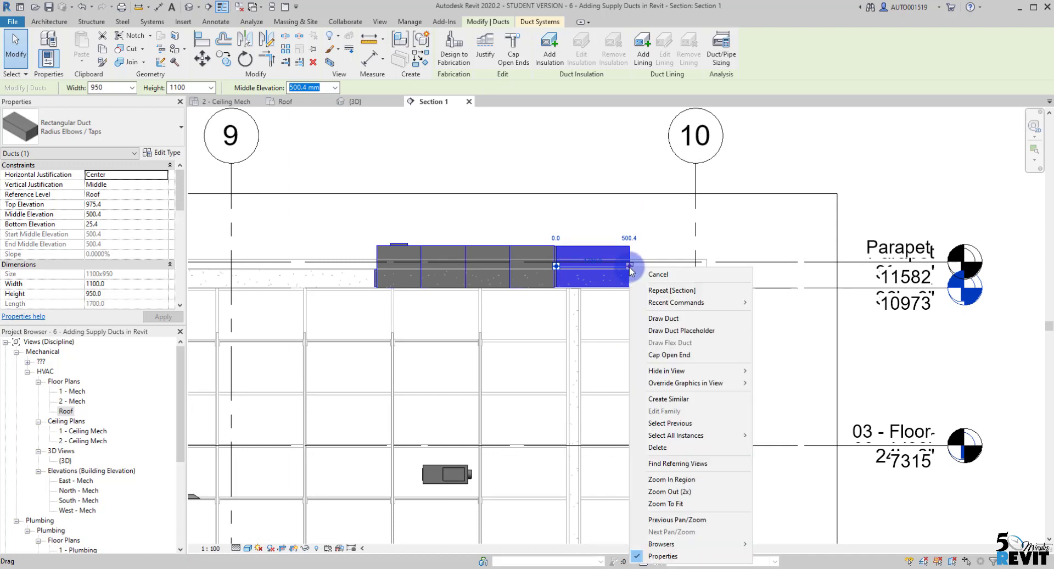
mouse_move(664, 318)
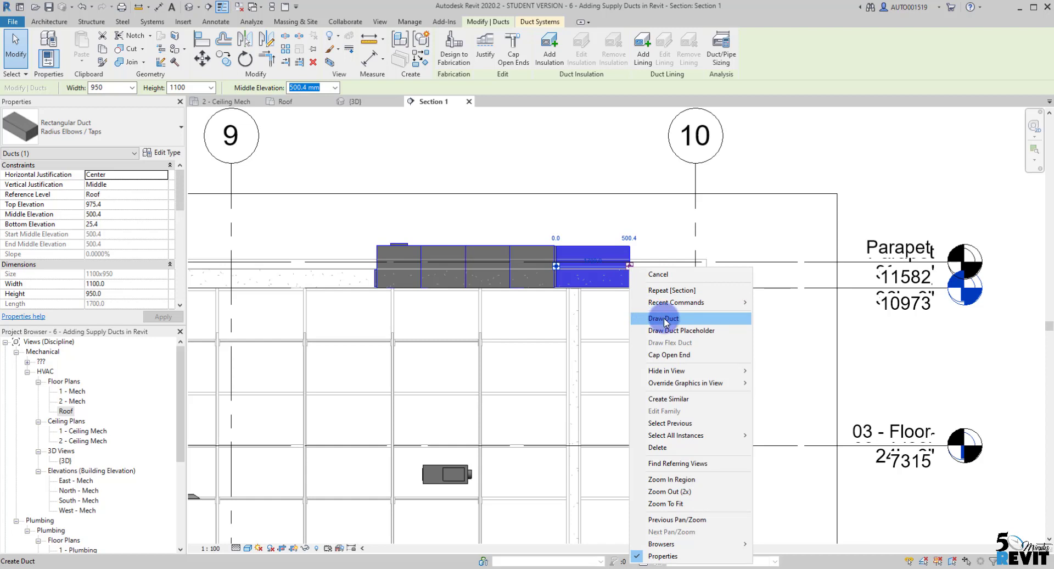
left_click(663, 318)
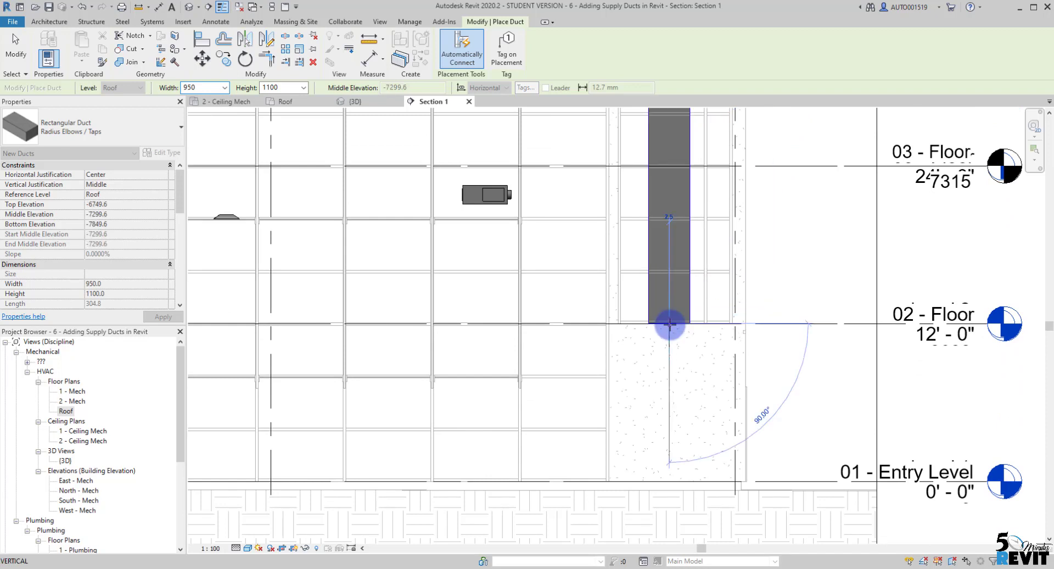
key("Escape")
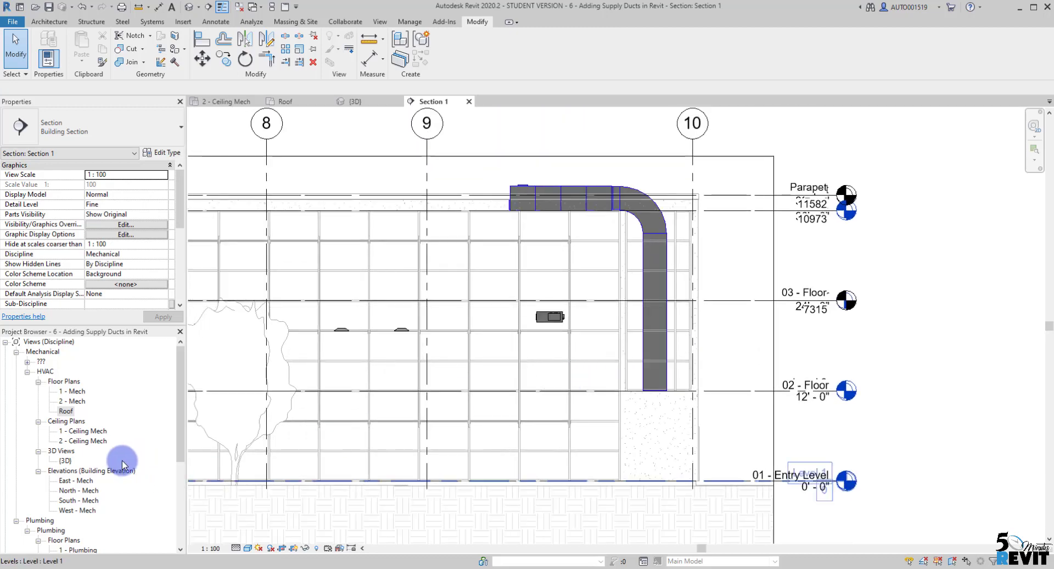
- In 2 - Ceiling Mech, link the VAV inlet to the riser with a 200 mm round duct
double_click(82, 441)
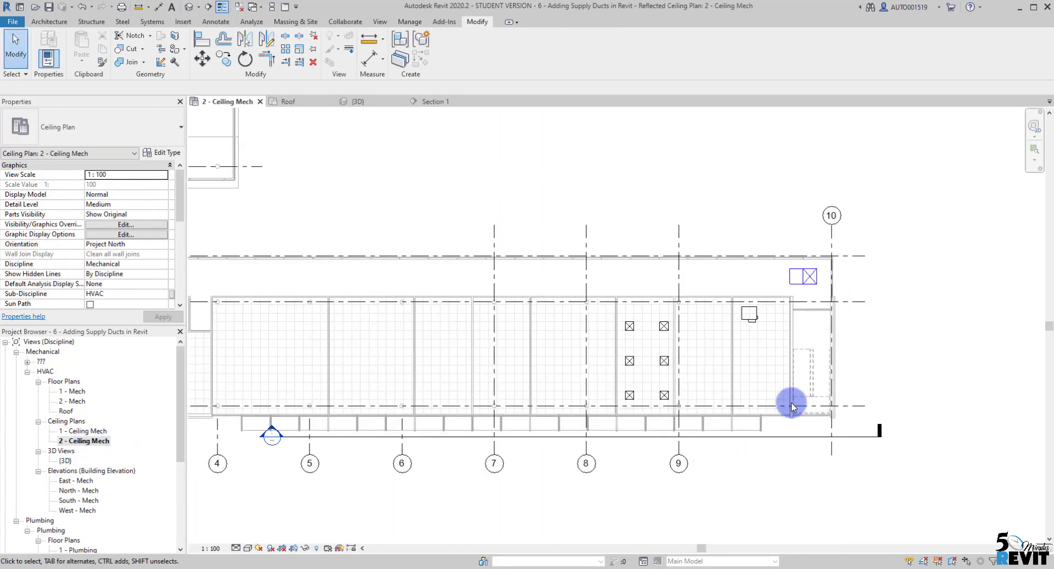
scroll("up", 3)
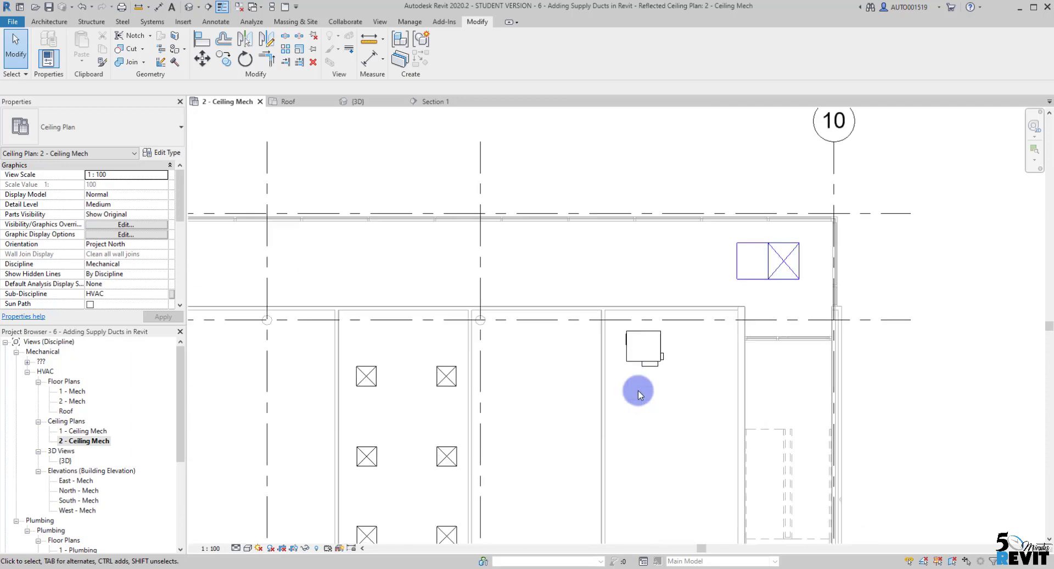
left_click(644, 347)
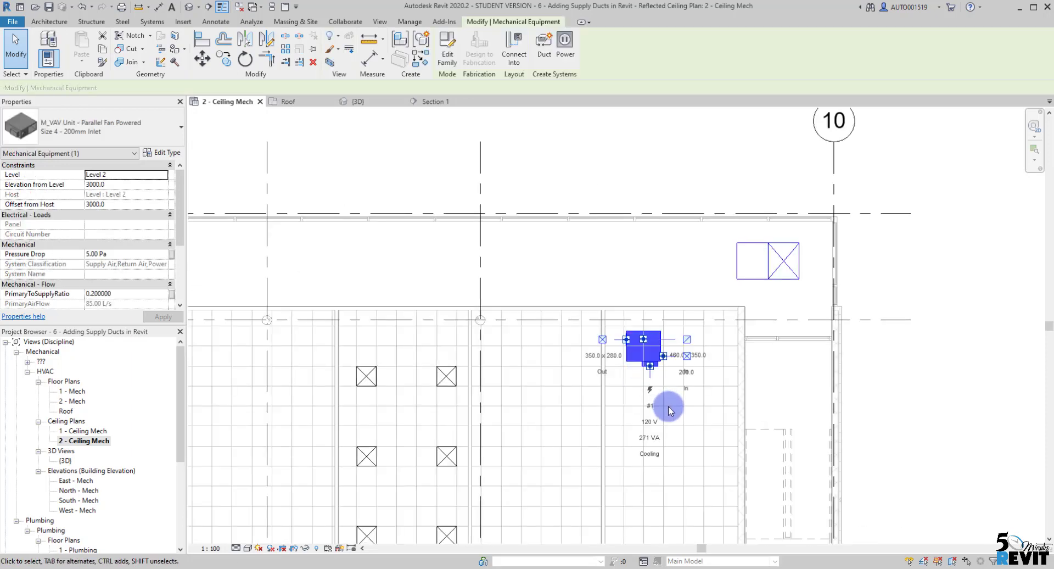
mouse_move(687, 357)
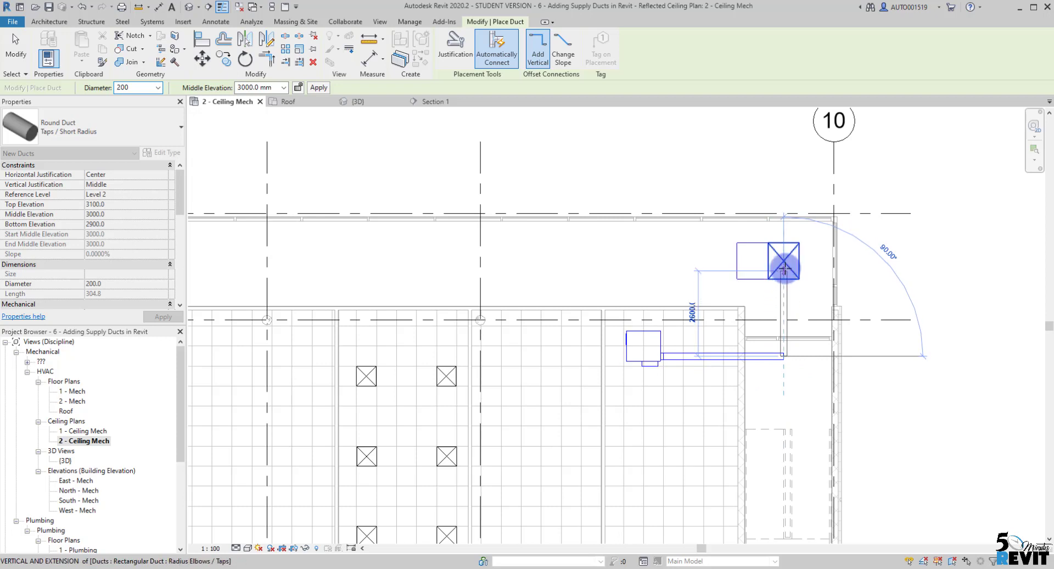
mouse_move(804, 372)
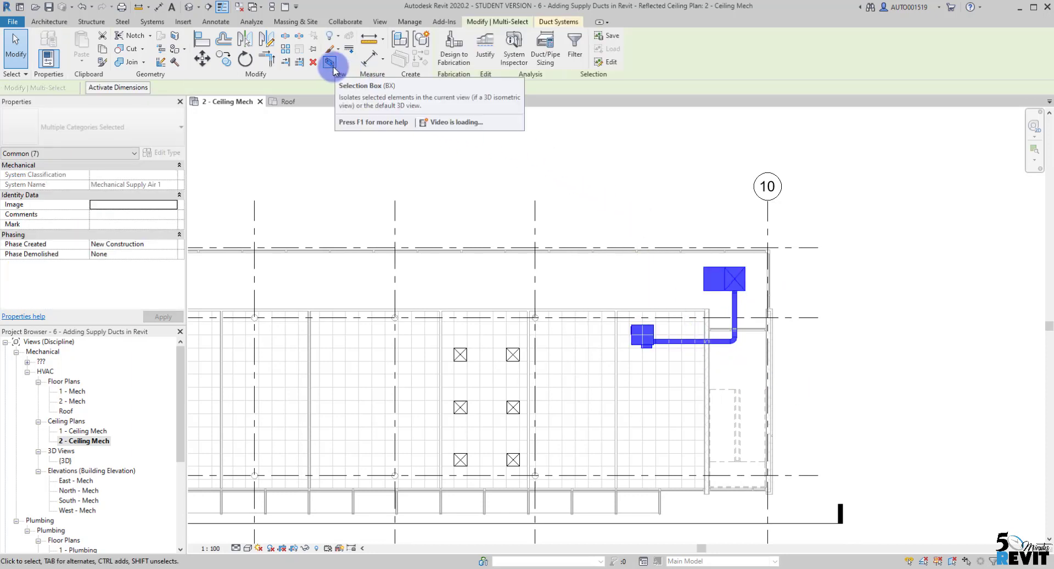
left_click(329, 47)
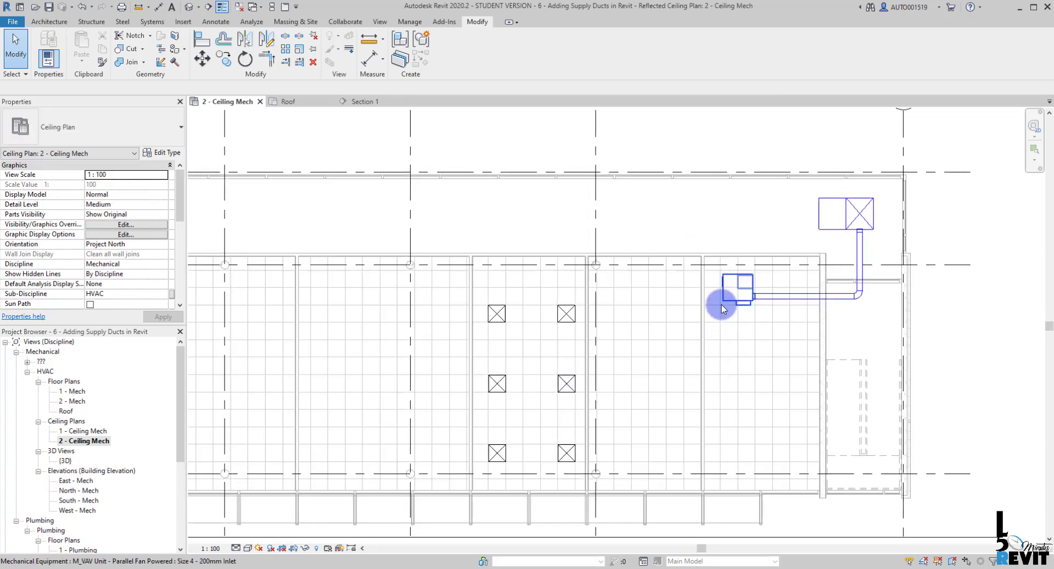
- Draw a 350 x 280 duct from the VAV outlet west, then south between the diffusers
left_click(736, 279)
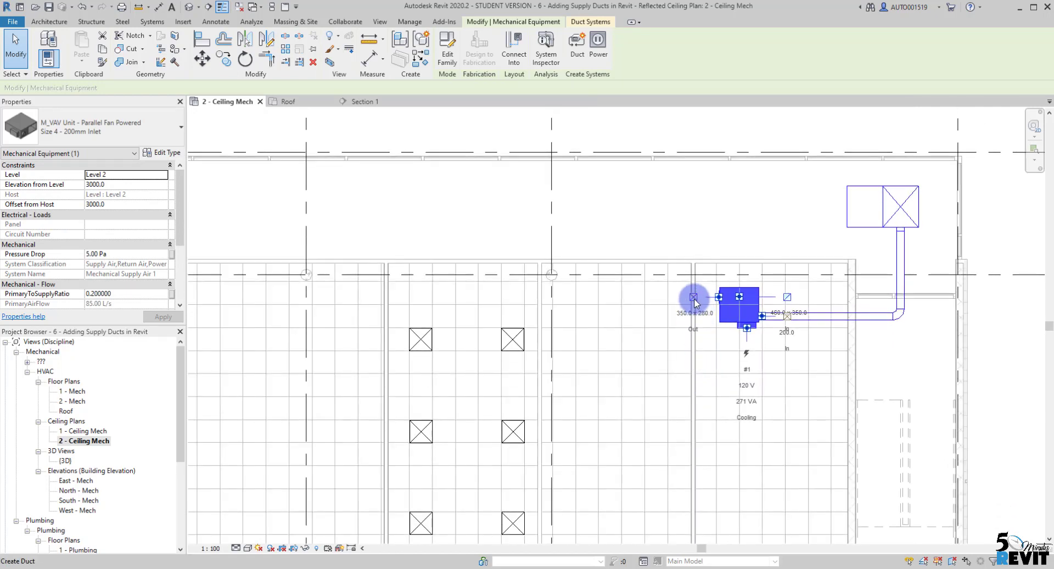
left_click(577, 48)
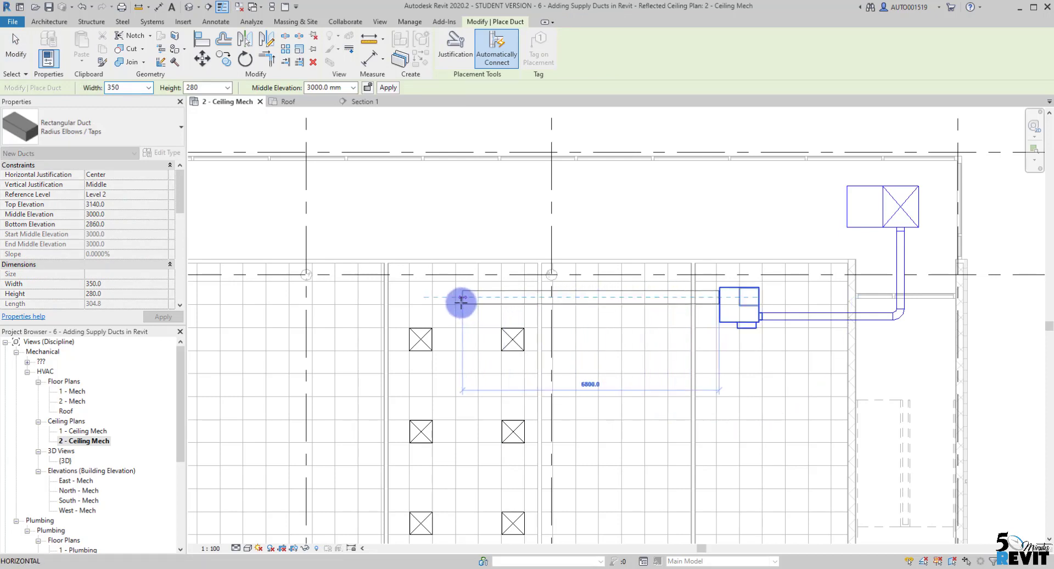
mouse_move(462, 302)
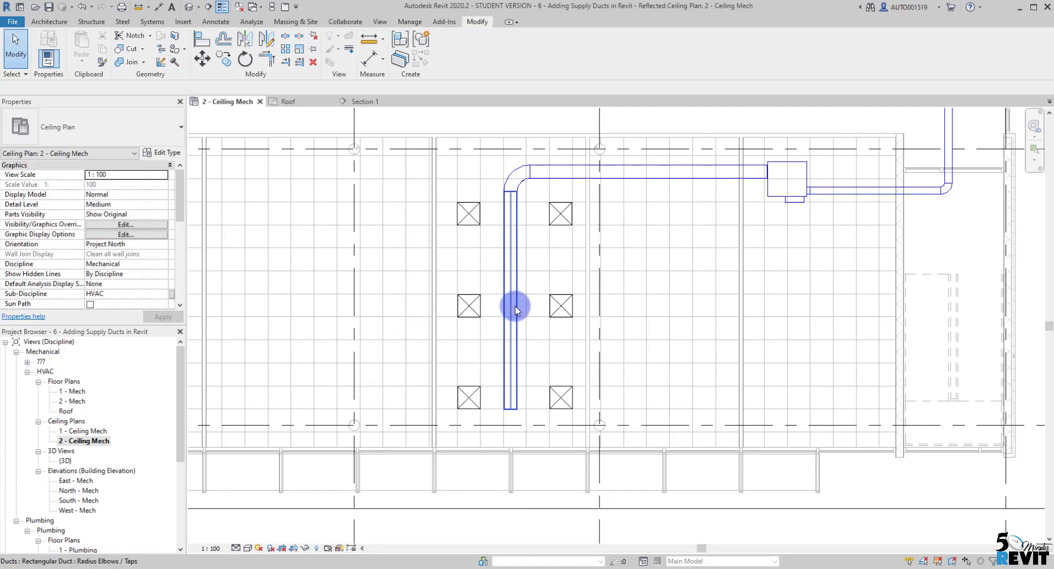
left_click(513, 305)
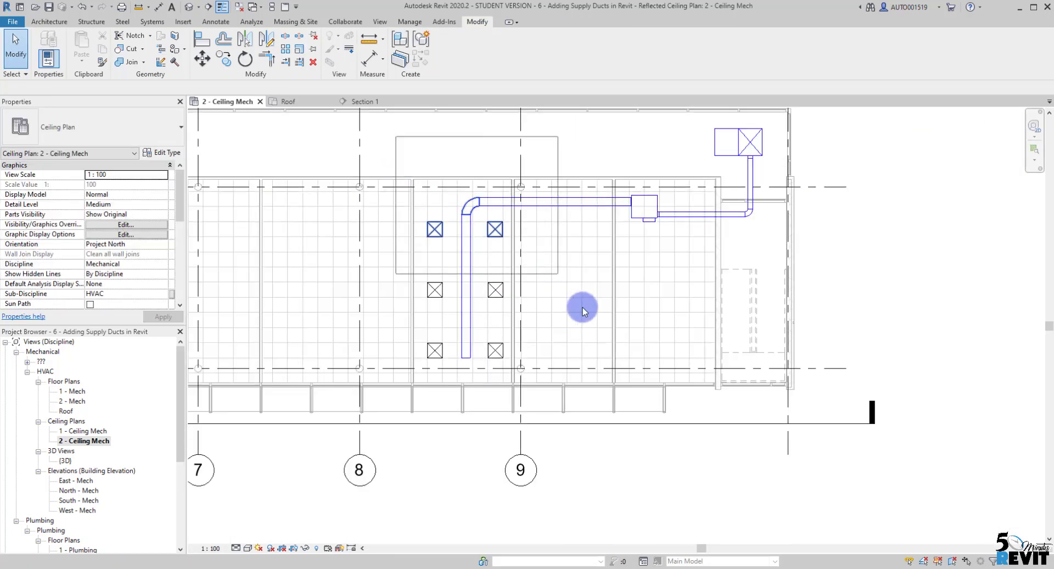
- Isolate the selected ducts and diffusers in 3D, tile the open views, and zoom in
left_click(582, 308)
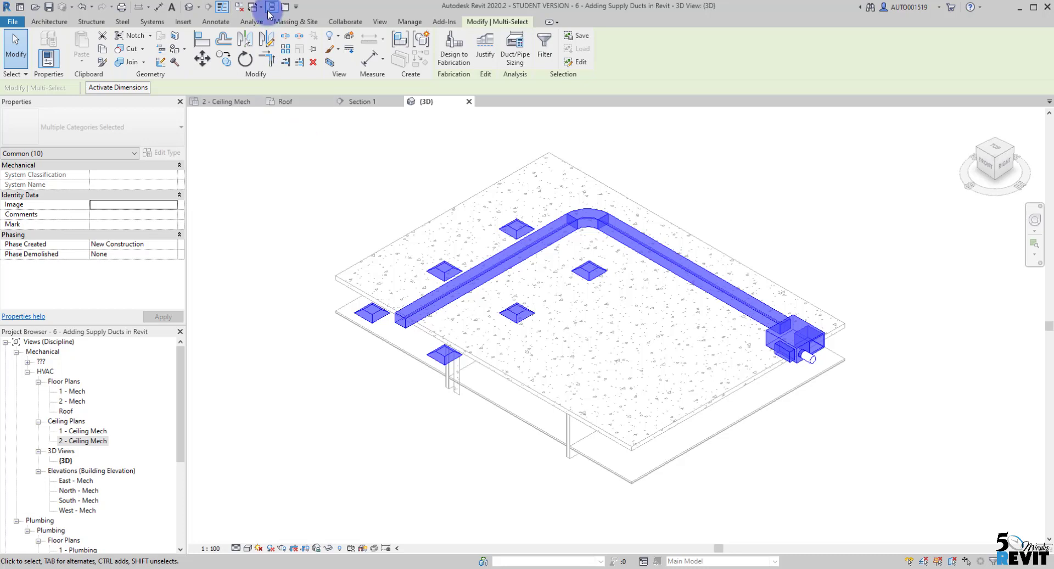
left_click(254, 7)
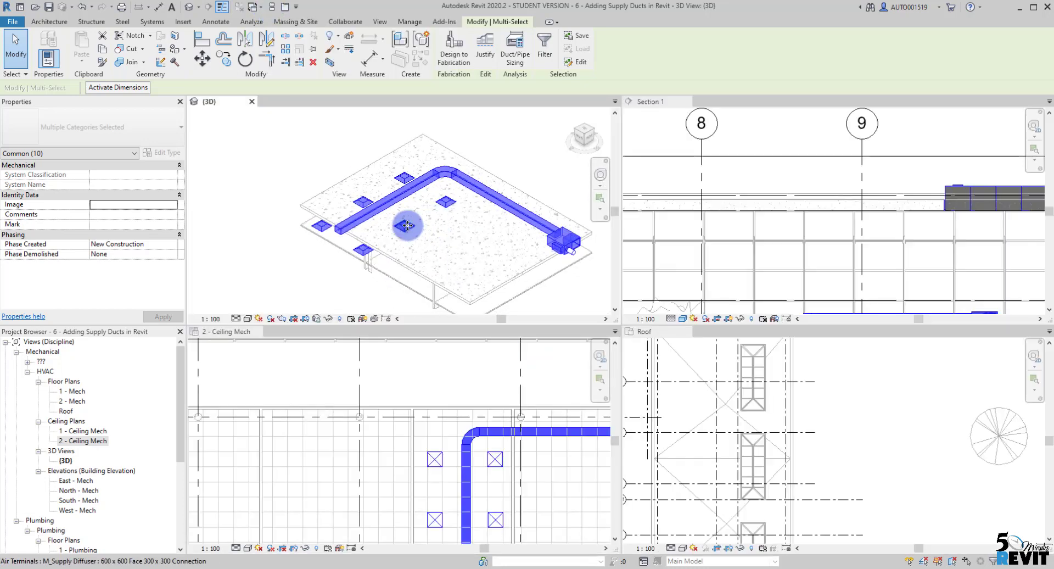
left_click_drag(407, 226, 484, 215)
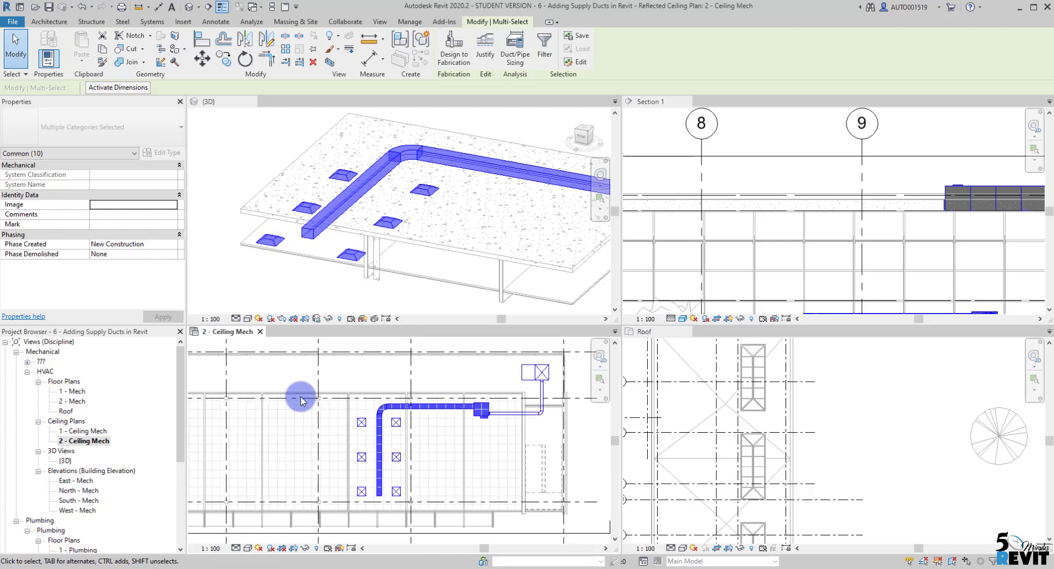
mouse_move(874, 219)
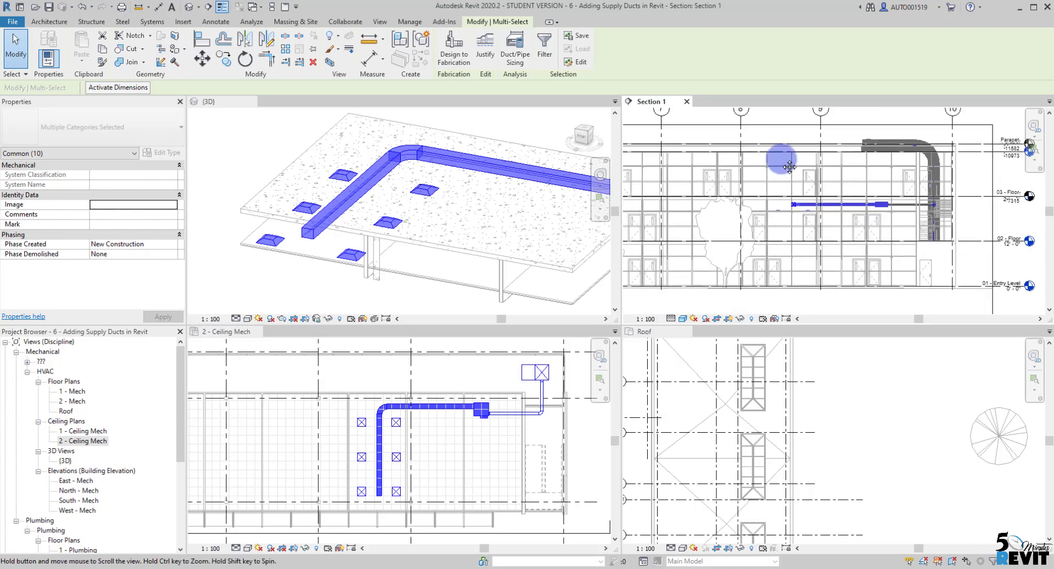
- Activate the section, roof plan, and level 2 ceiling plan views in turn
left_click(827, 434)
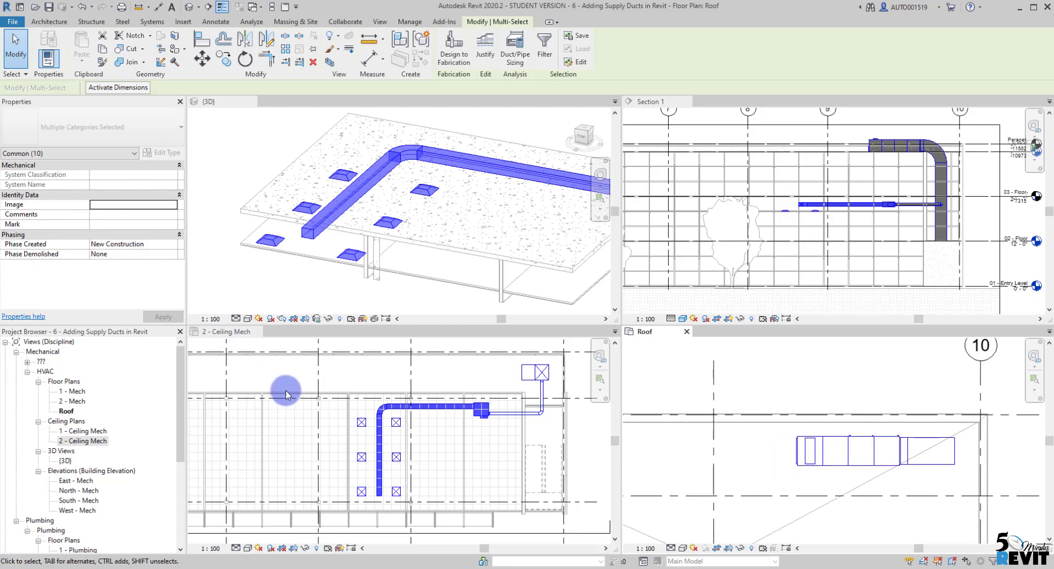
left_click(224, 330)
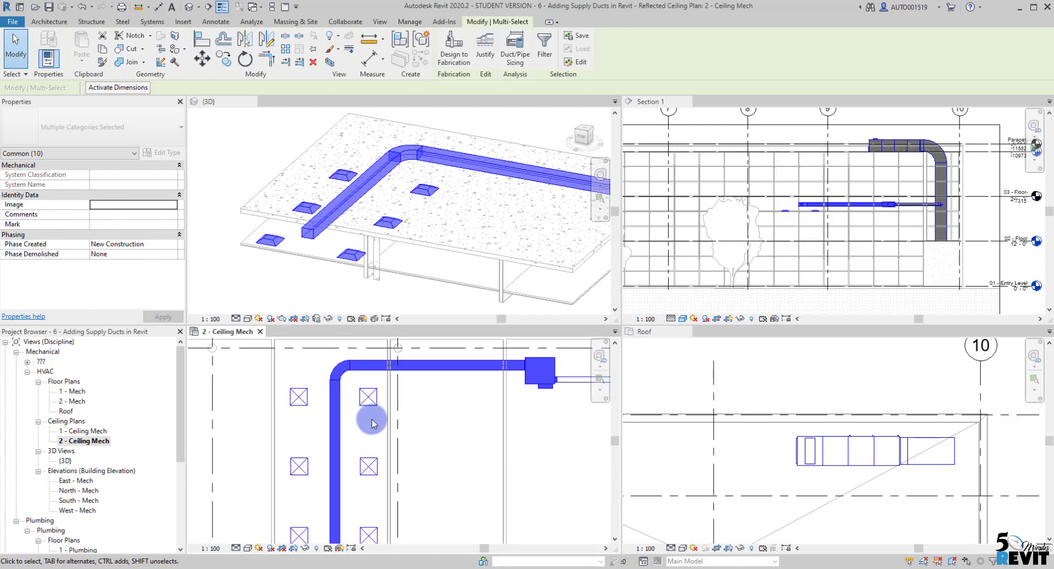
left_click(368, 397)
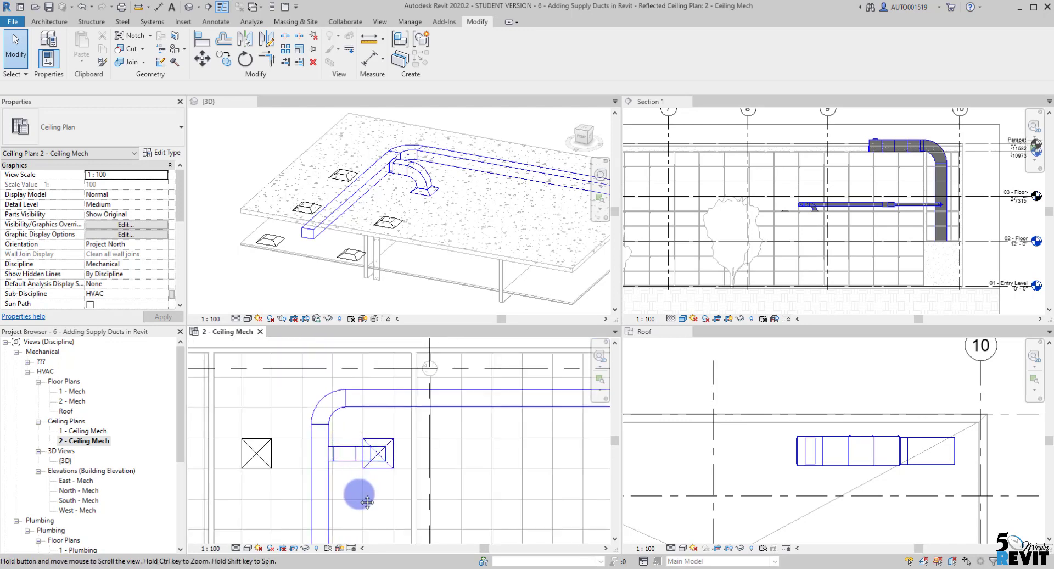
- Connect a diffuser into the main duct, undo that branch, and reselect the diffuser
left_click(368, 488)
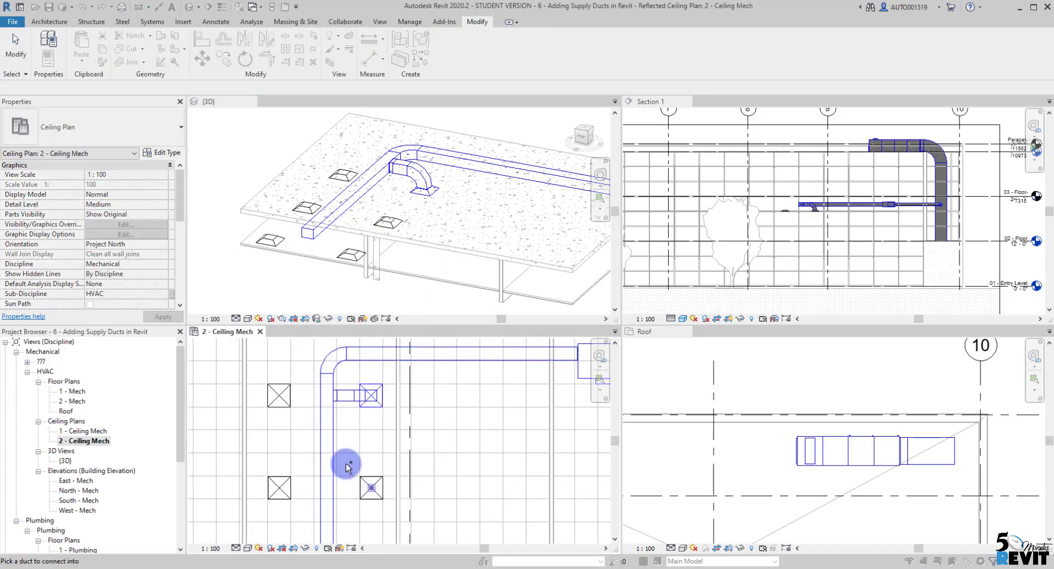
left_click(348, 465)
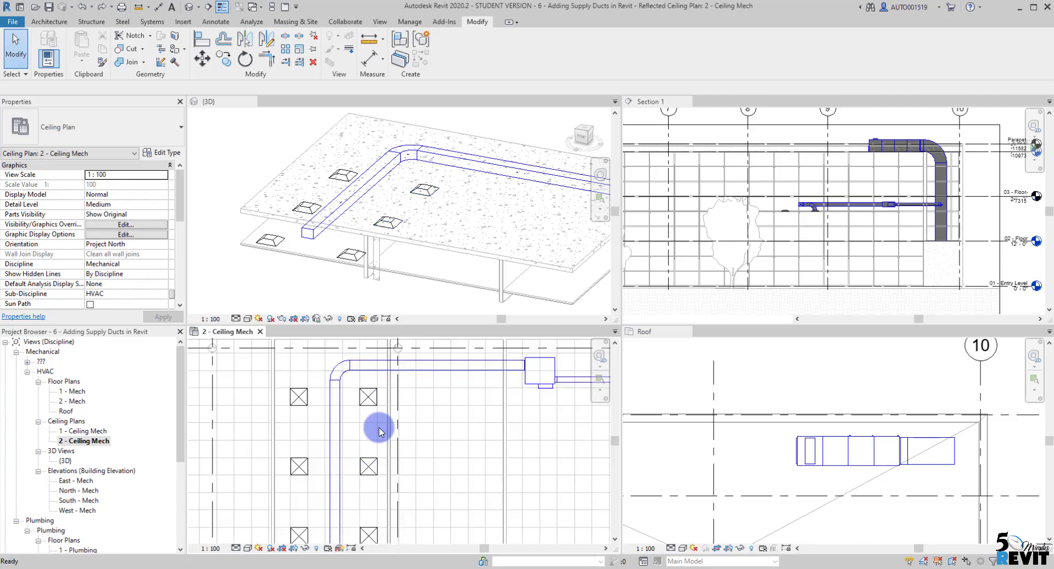
left_click(368, 395)
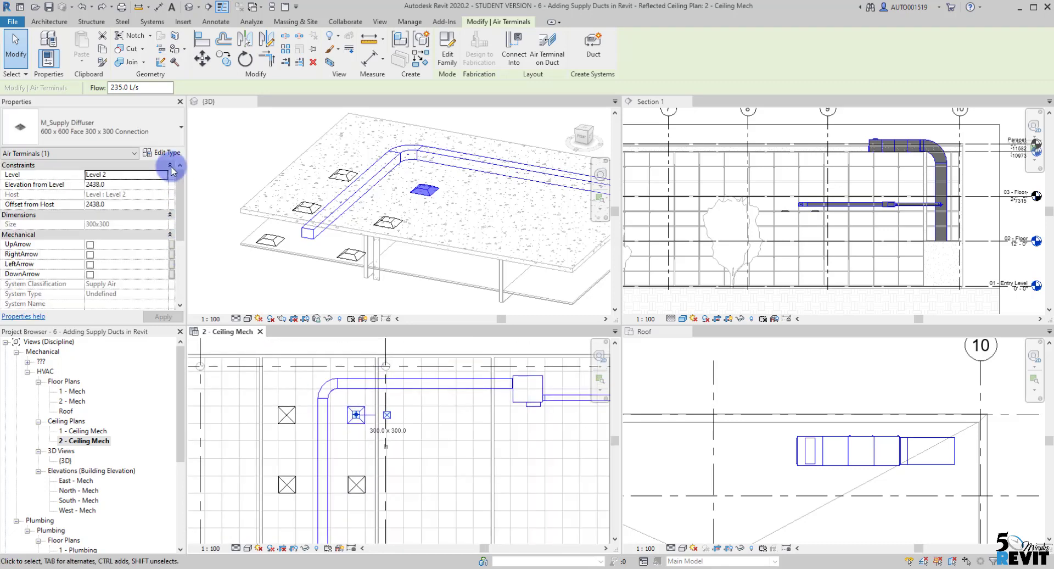
- Duplicate the diffuser type as '600 x 600 Face 200x200' and select a placed diffuser
left_click(166, 153)
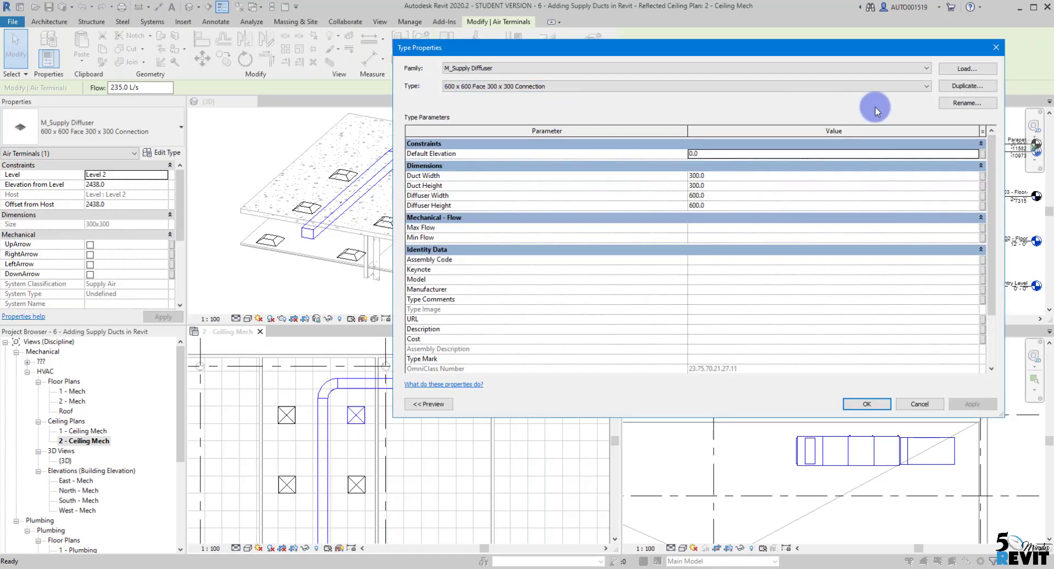
left_click(967, 87)
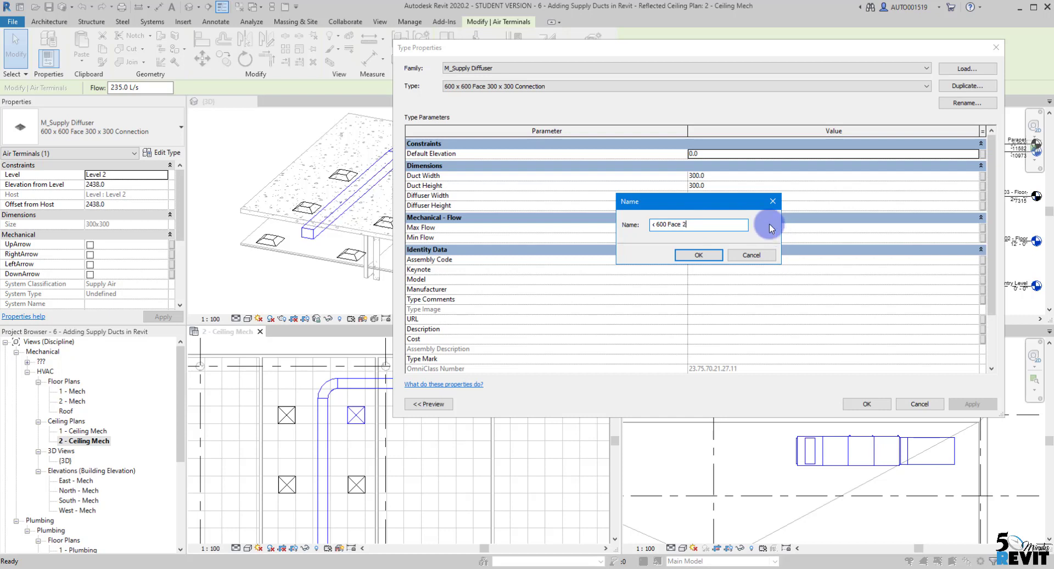
type("00")
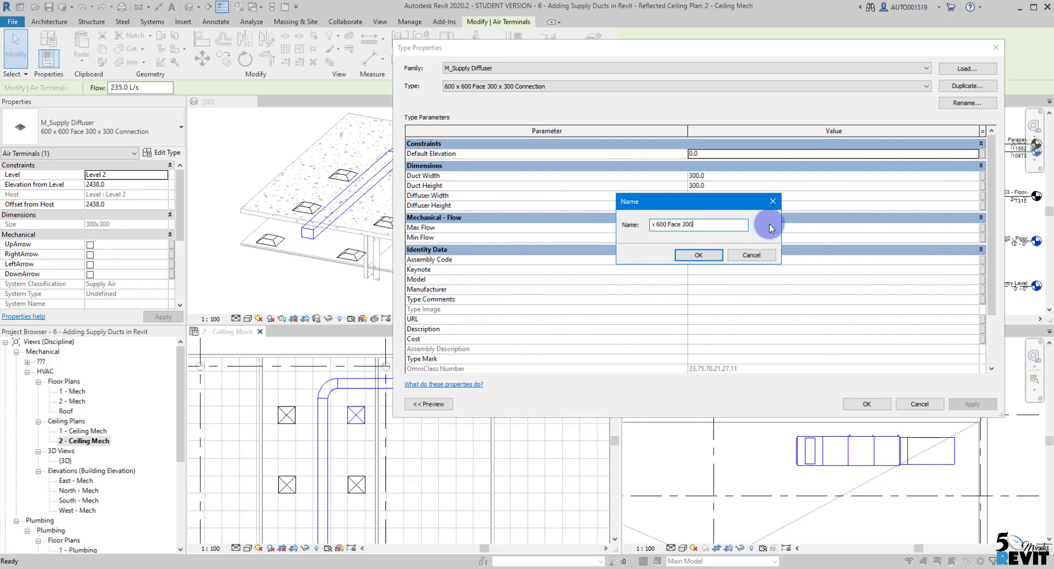
type("x200")
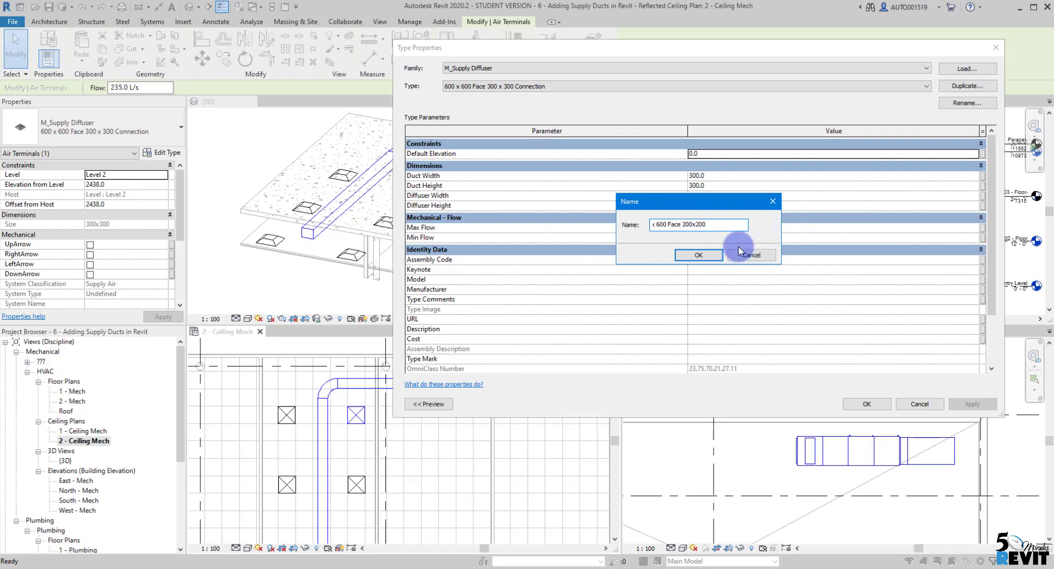
left_click(698, 255)
type("200")
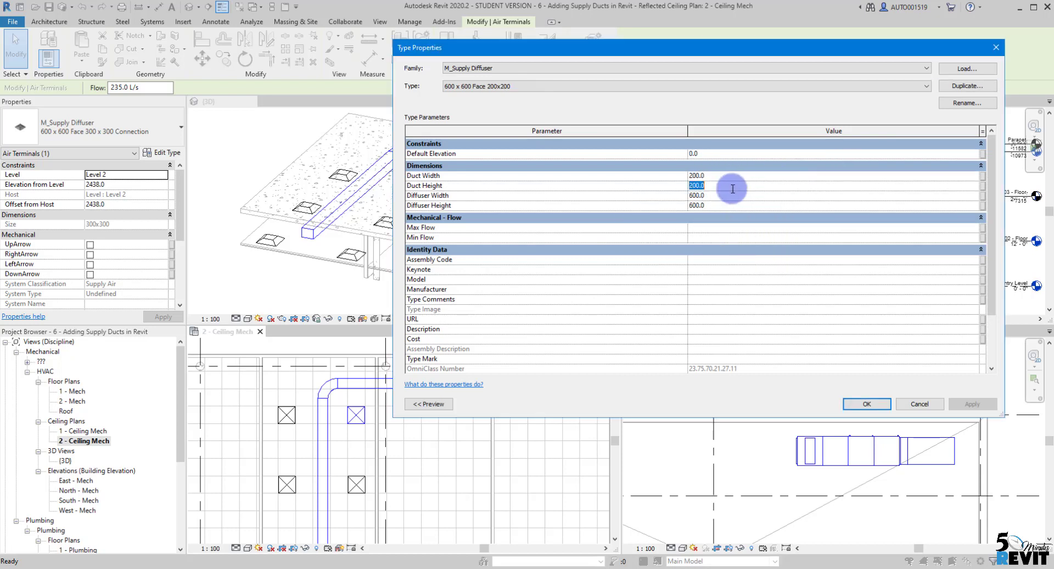
left_click(866, 404)
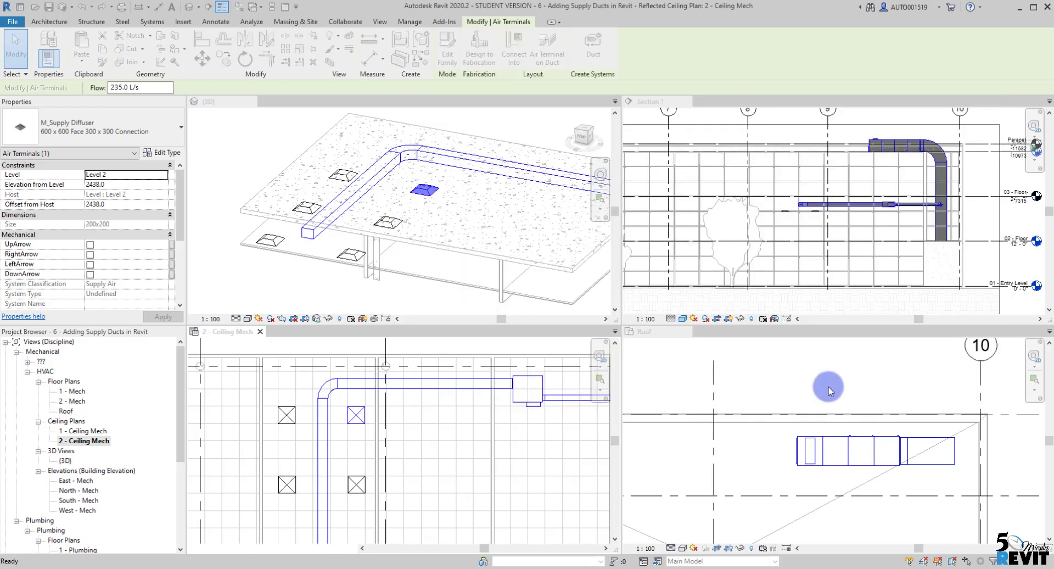
- Finish a diffuser connection, then switch all five diffusers to M_Supply Diffuser 600 x 600 Face 200x200
left_click(369, 398)
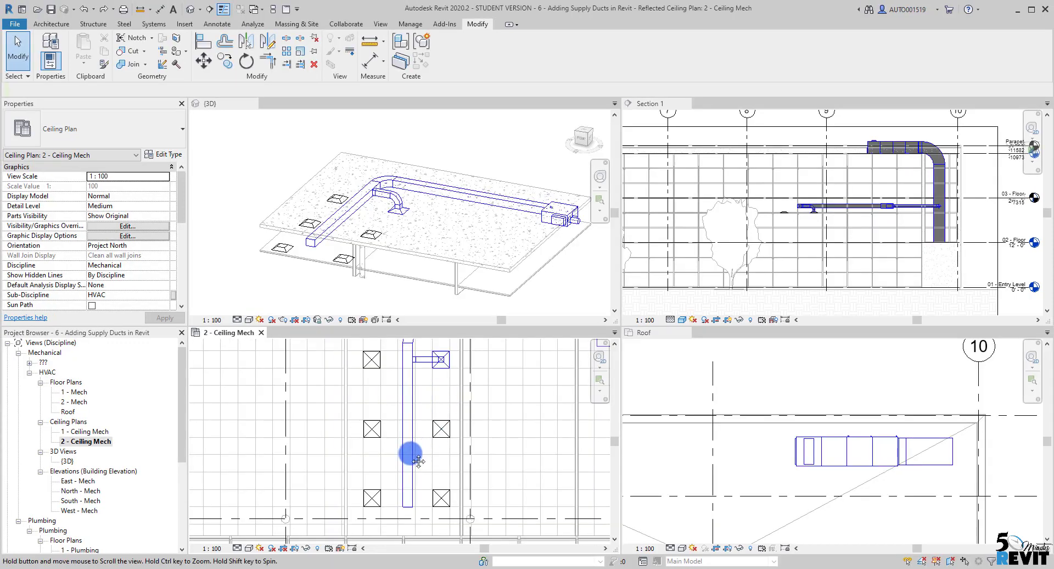
left_click(415, 425)
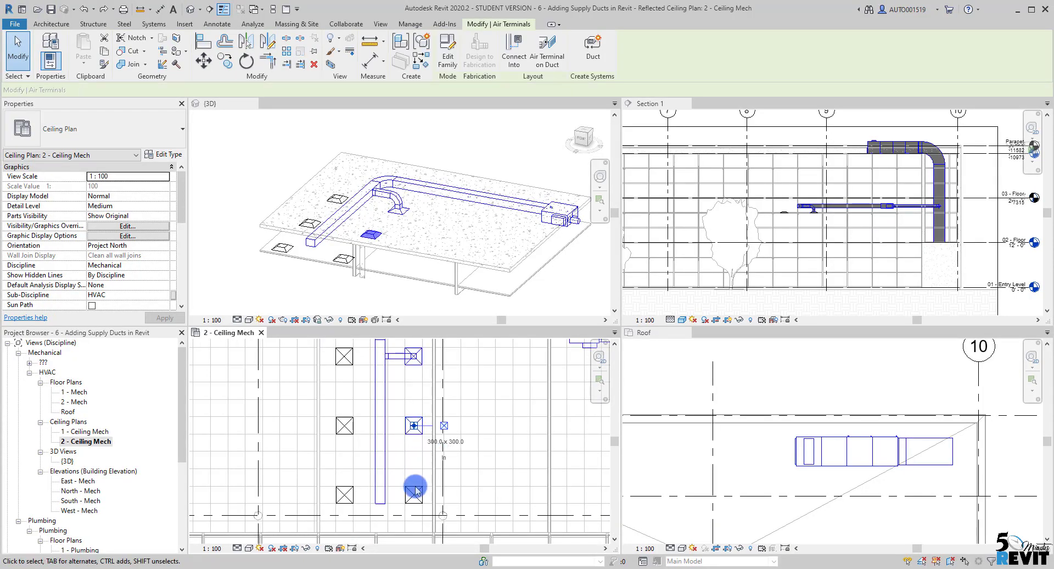
left_click(343, 498)
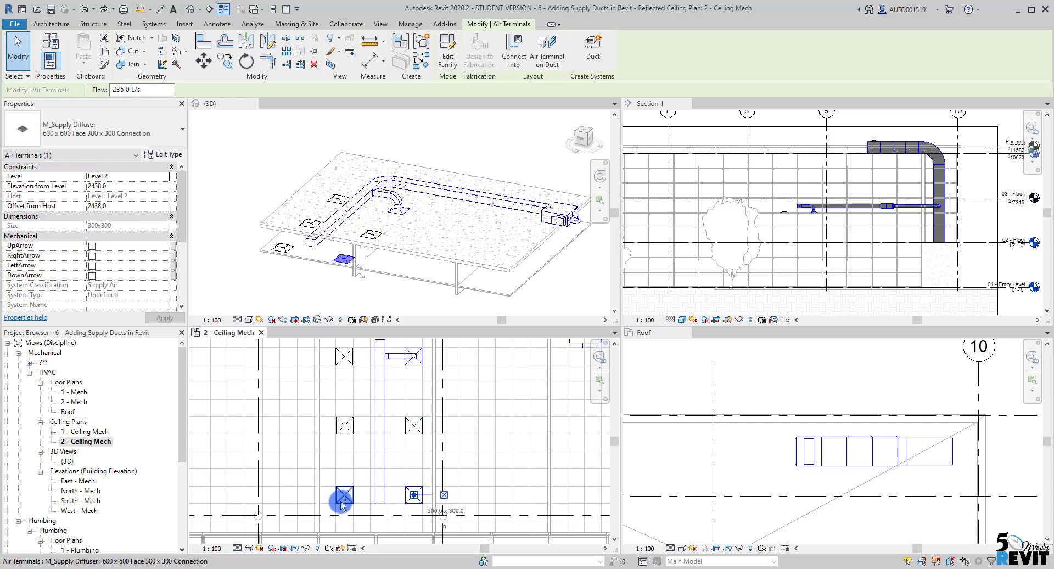
left_click(345, 356)
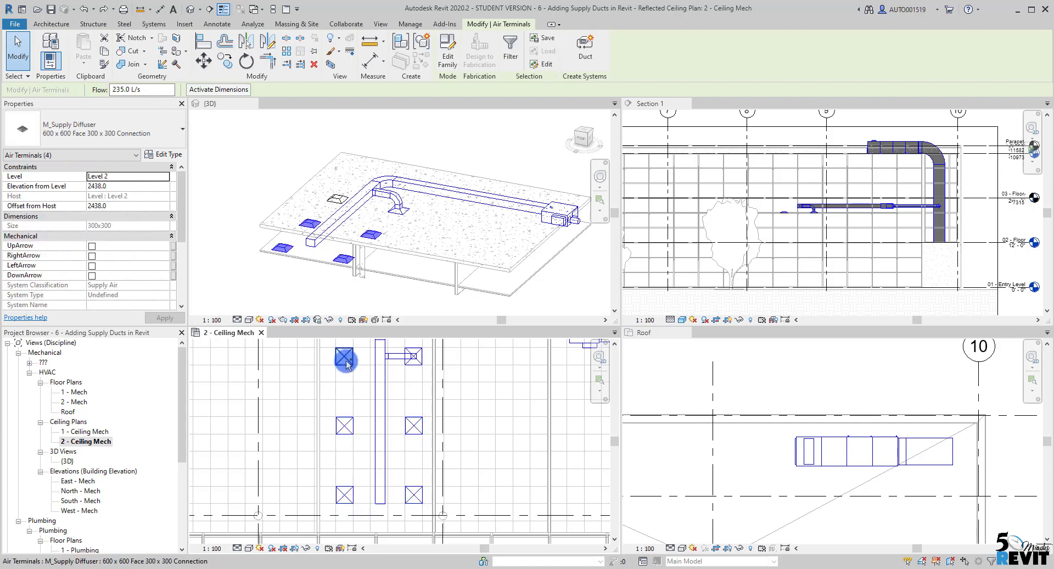
left_click(178, 129)
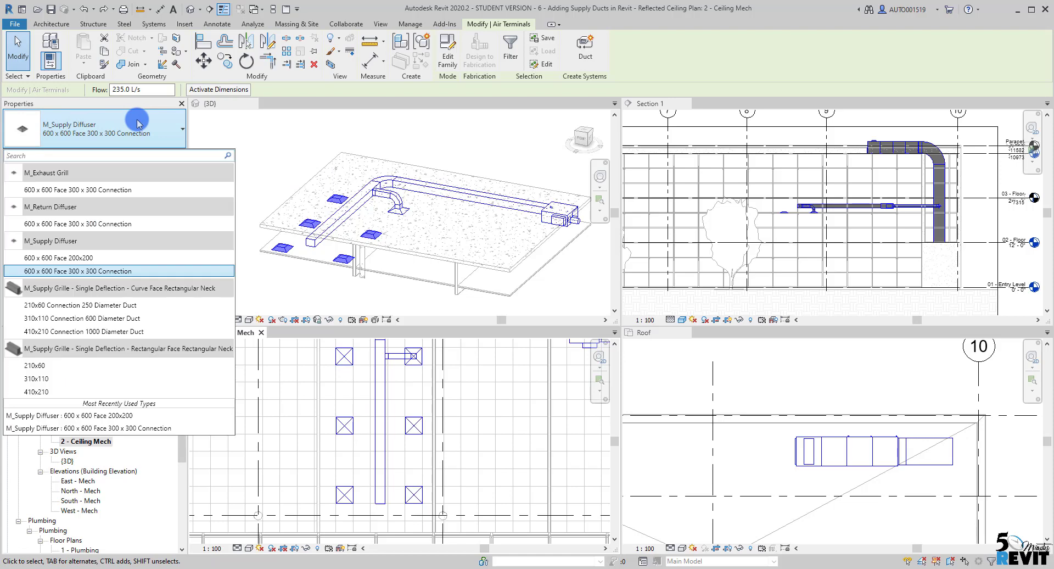
left_click(69, 257)
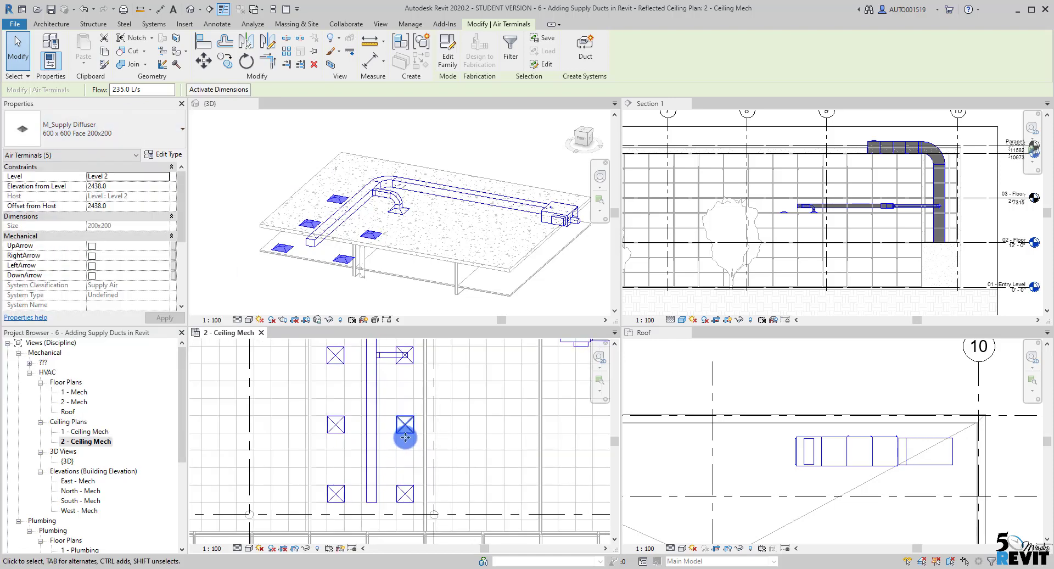
left_click(407, 451)
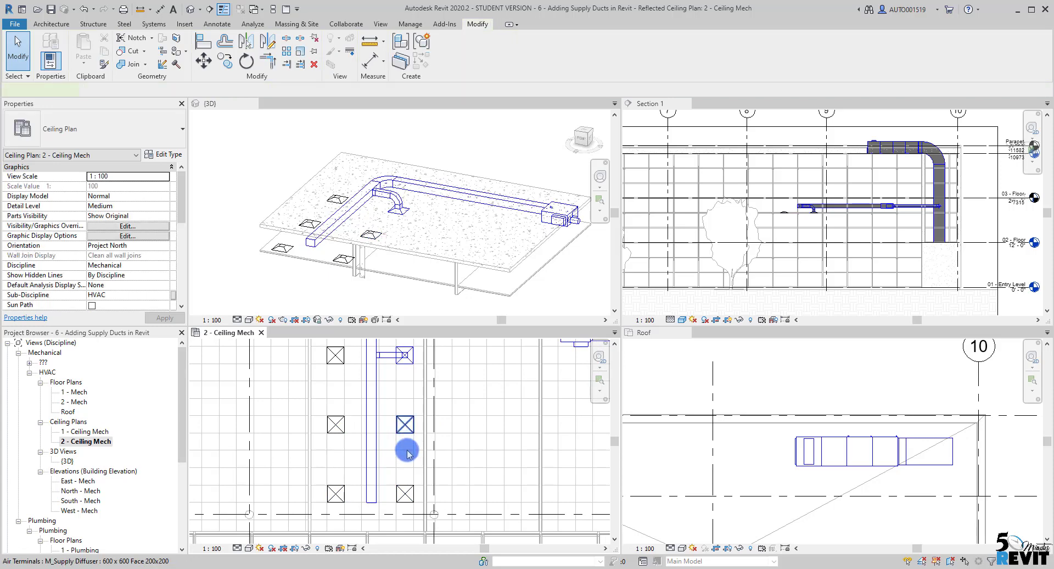
- Connect a ceiling diffuser into the main supply duct, then select the next diffuser
left_click(404, 425)
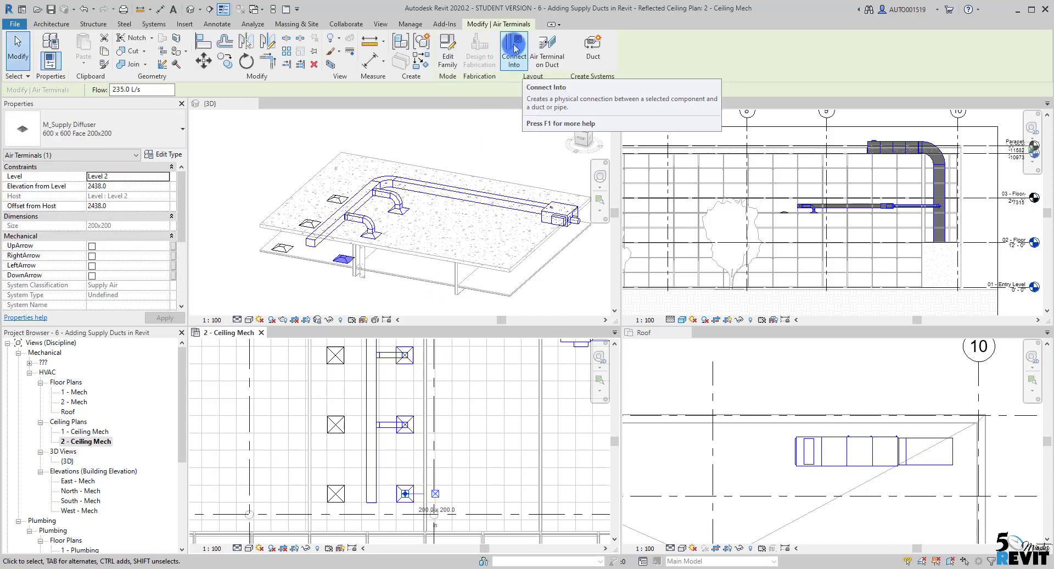
left_click(347, 523)
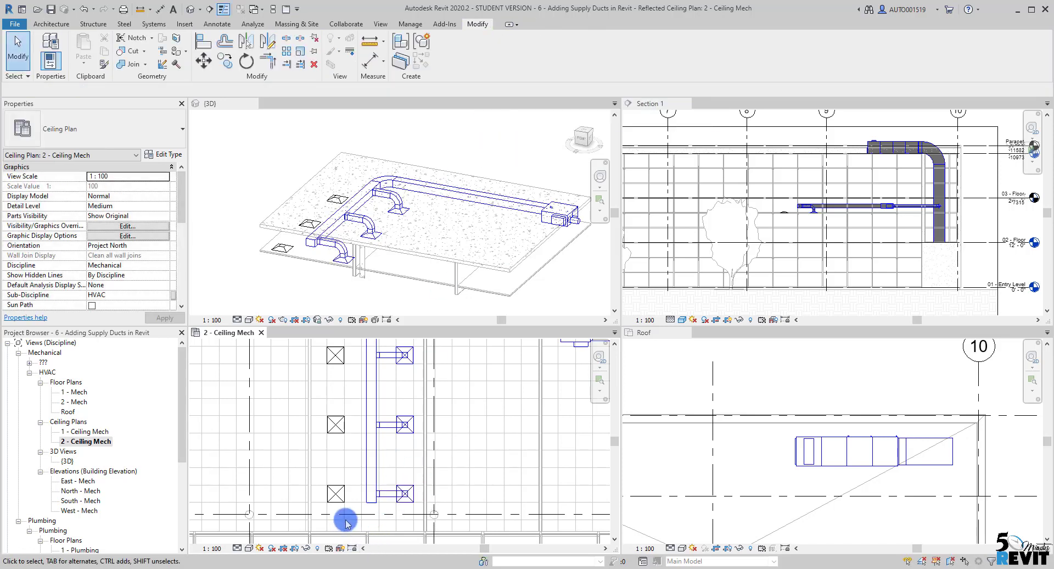
left_click(335, 493)
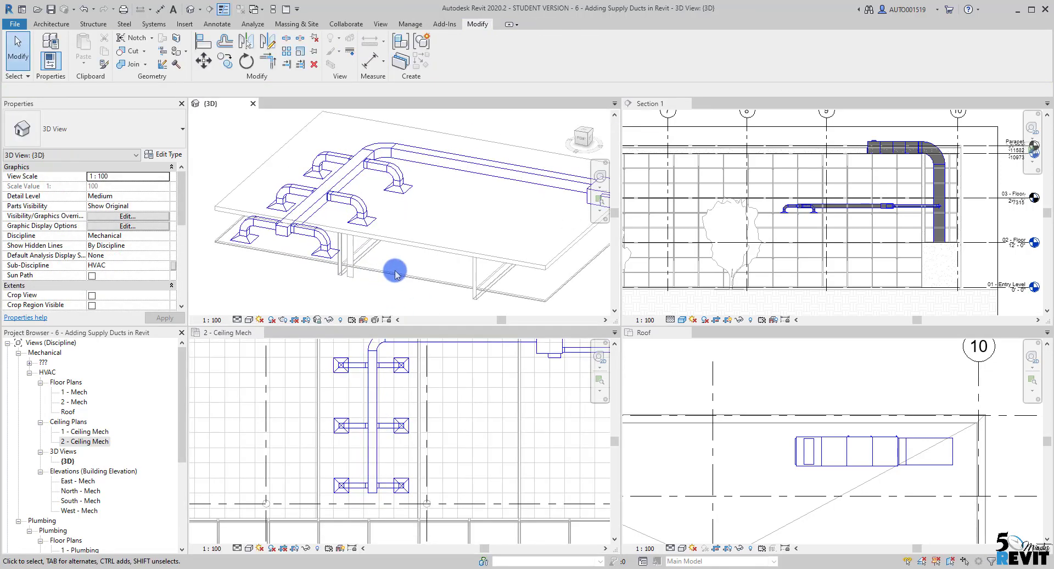
- Open the default {3D} view as a tab, showing rooftop ductwork down to level 2
left_click_drag(396, 274, 385, 305)
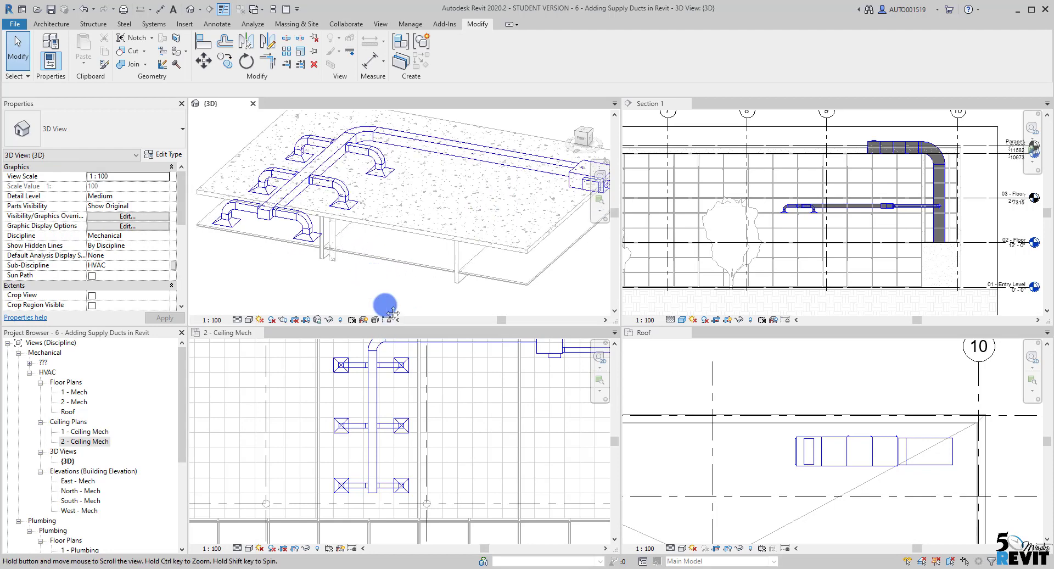
mouse_move(471, 451)
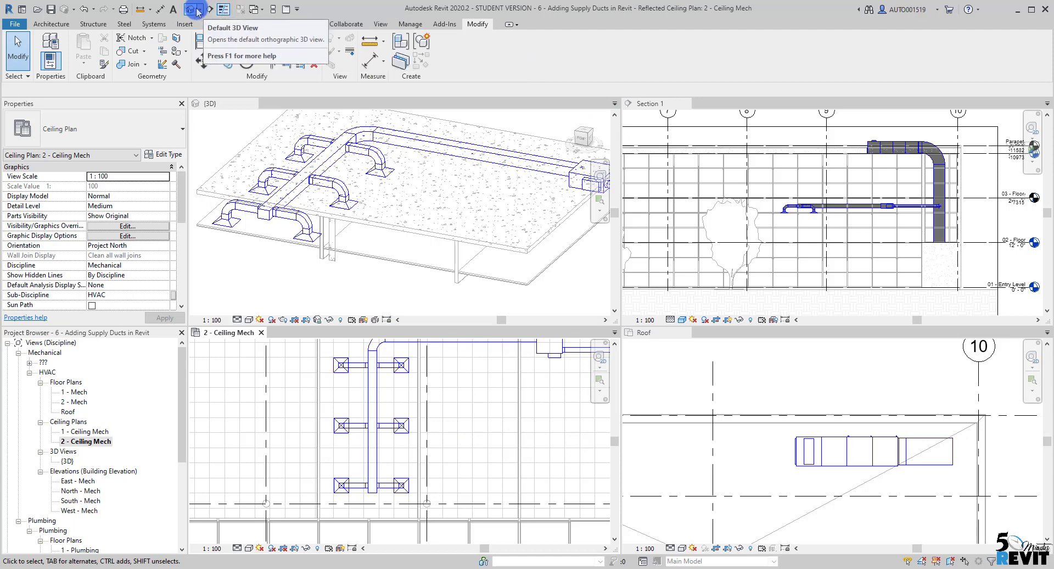
left_click(193, 9)
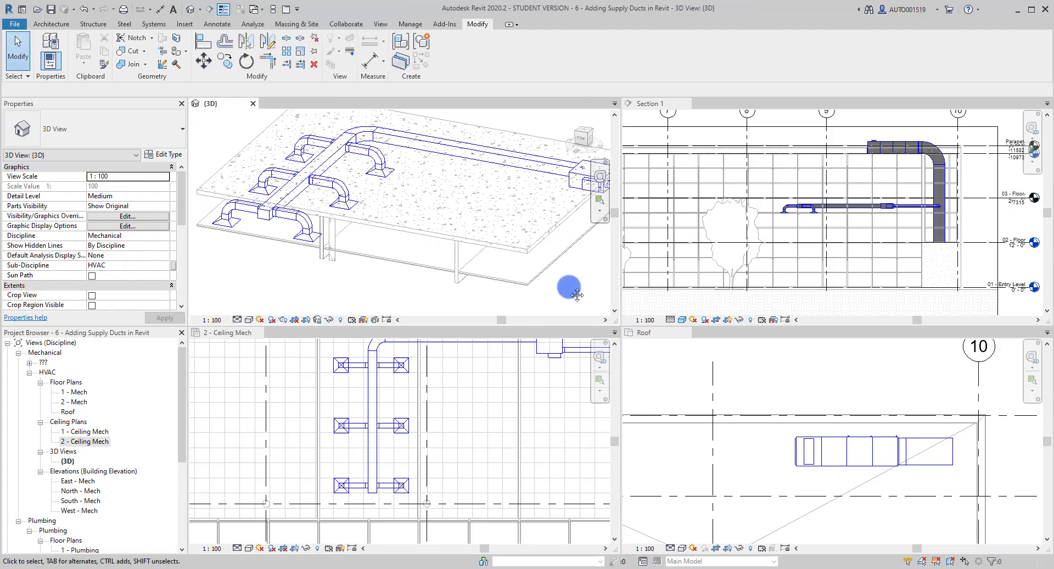
left_click_drag(568, 285, 605, 151)
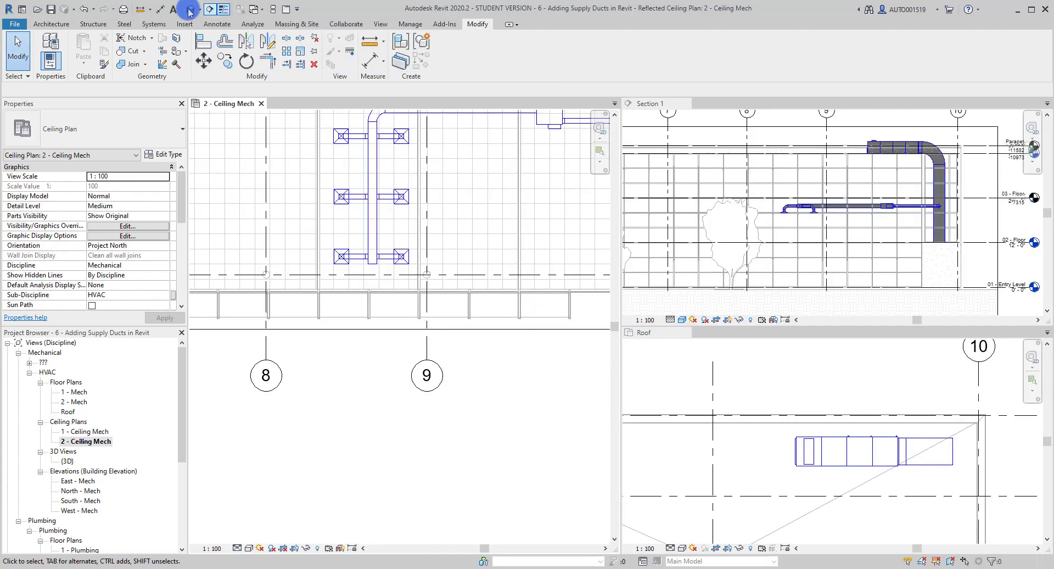
double_click(65, 461)
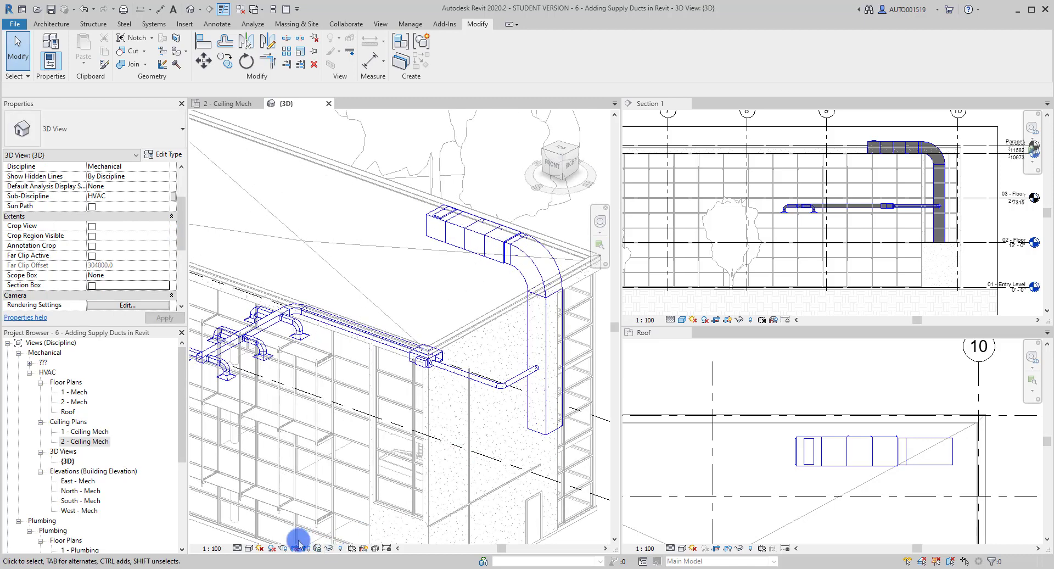
- Set the 3D view to Shaded, then enable anti-aliased smooth lines and ambient shadows in Graphic Display Options
left_click(251, 547)
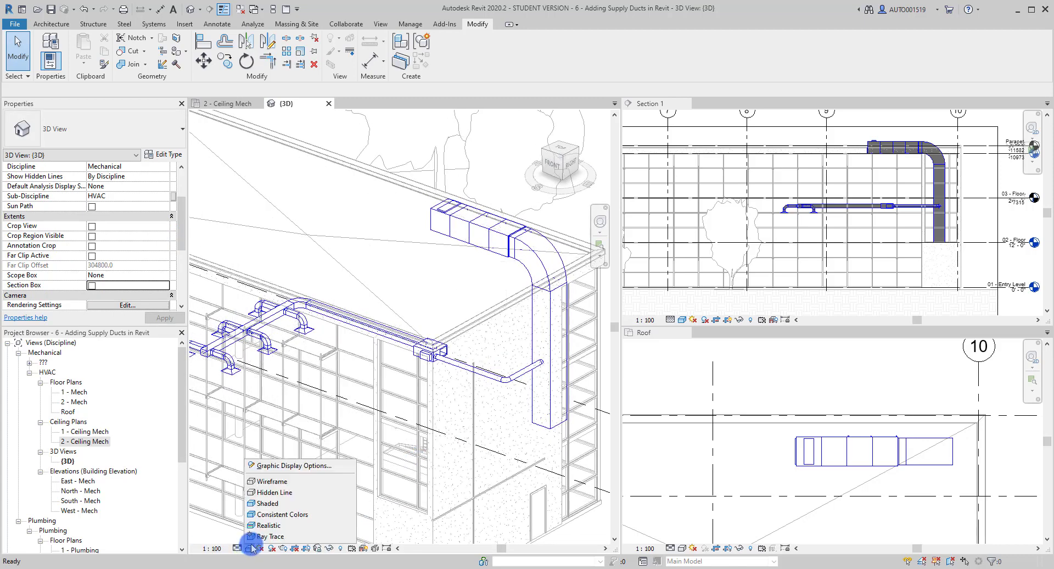
left_click(272, 491)
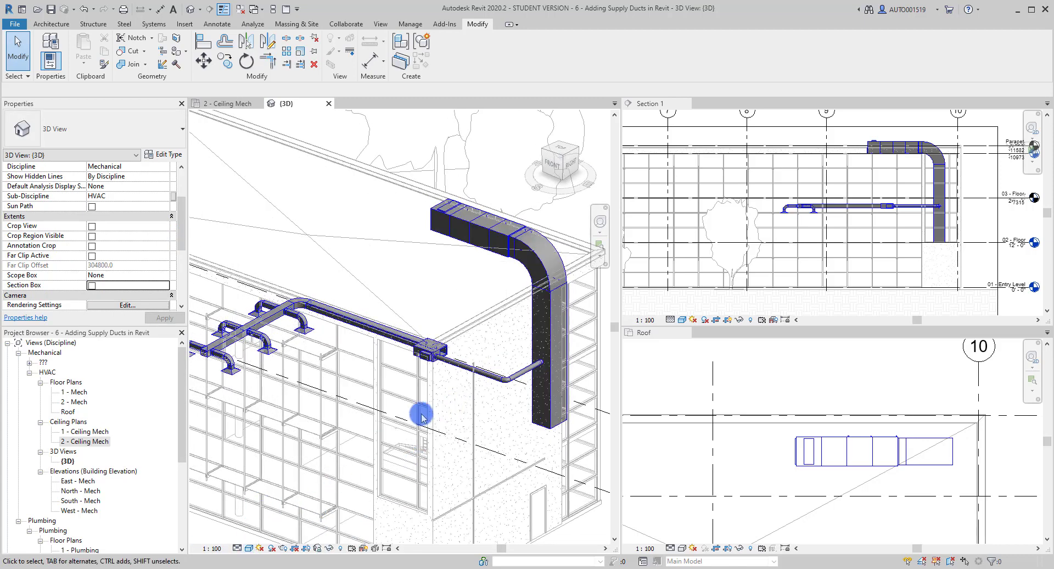
left_click(262, 548)
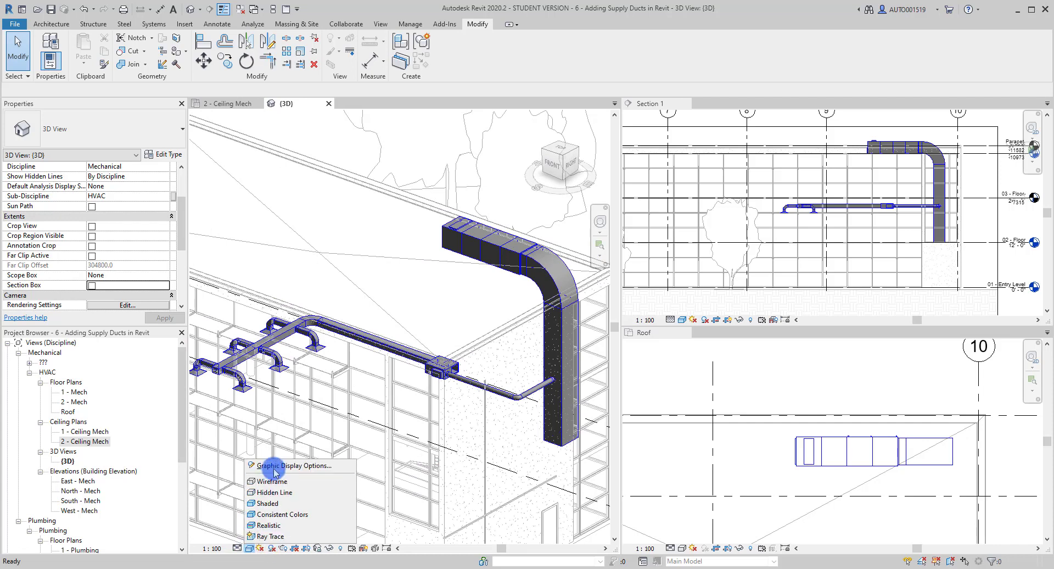
left_click(294, 465)
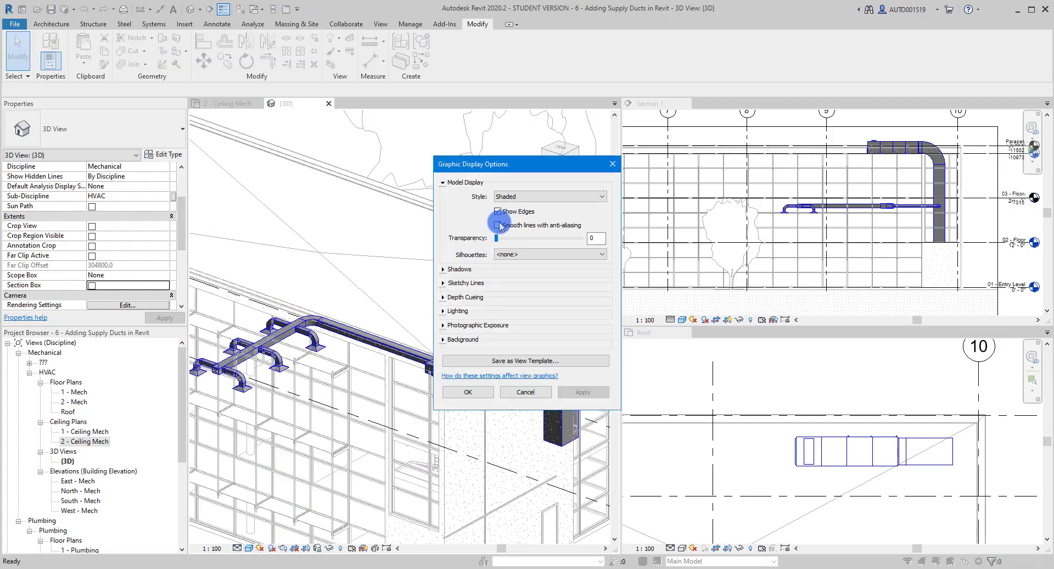
left_click(460, 269)
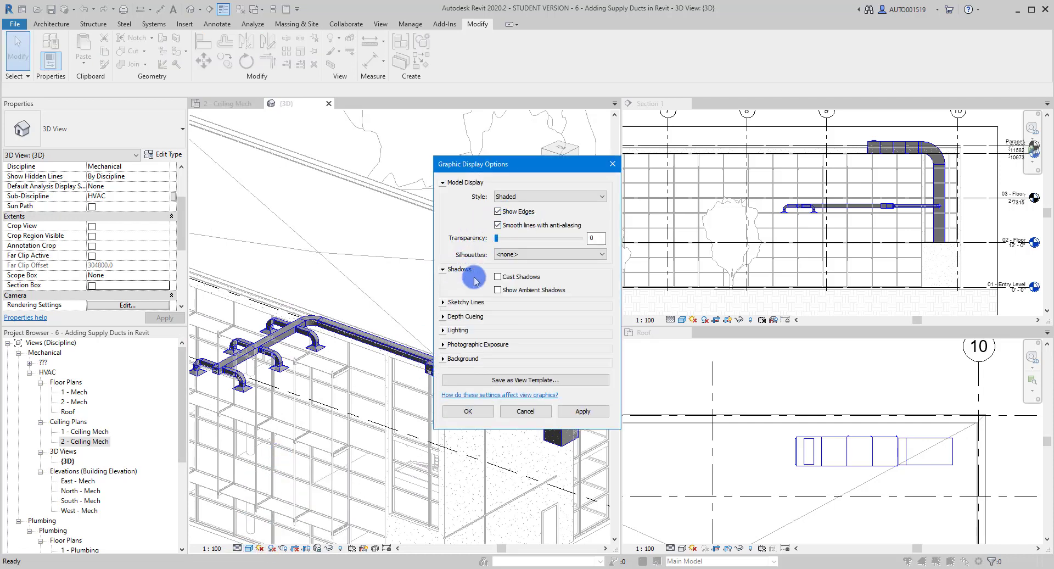
left_click(498, 290)
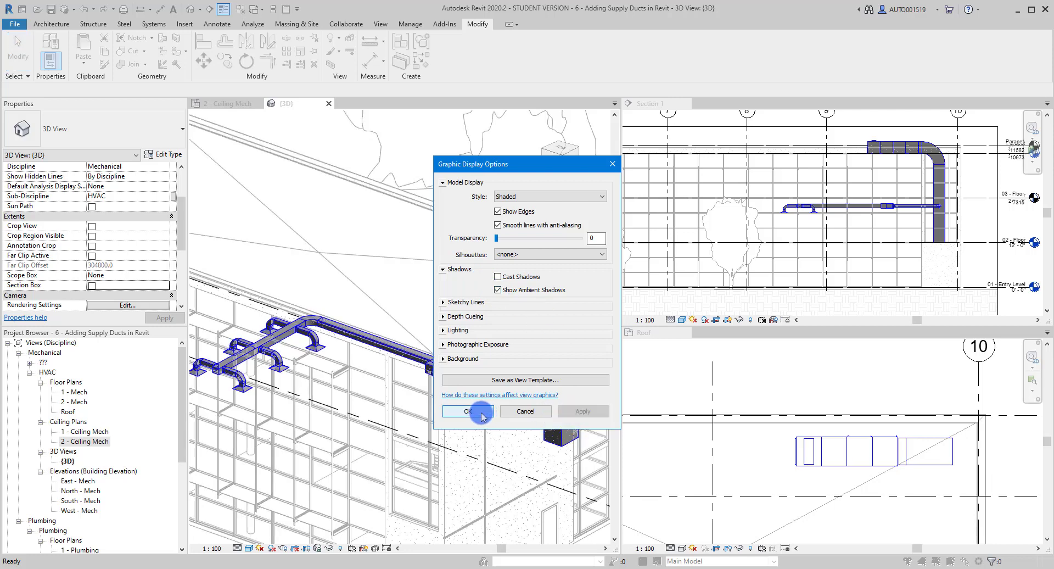
left_click(467, 410)
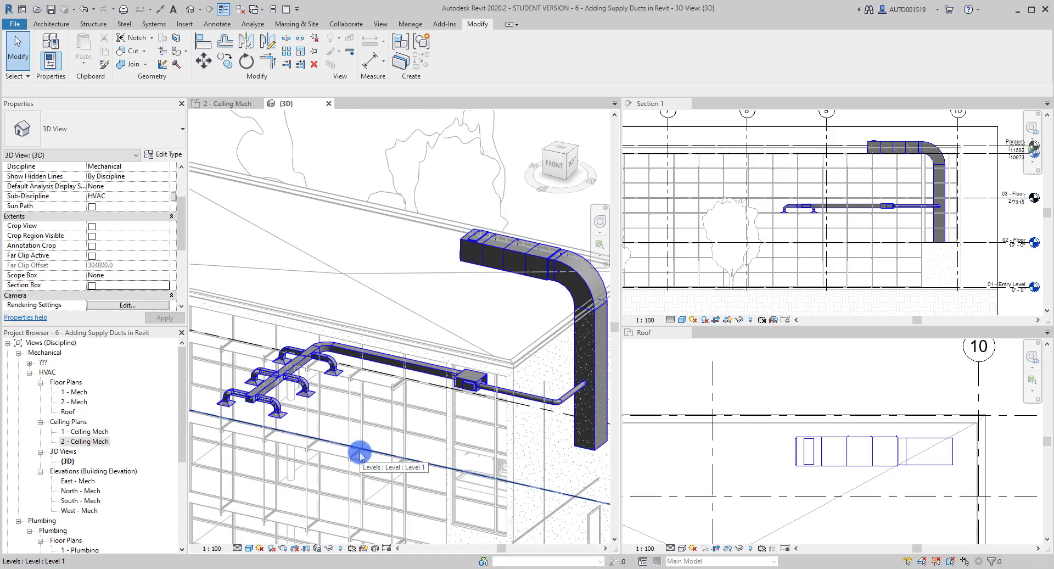
mouse_move(471, 456)
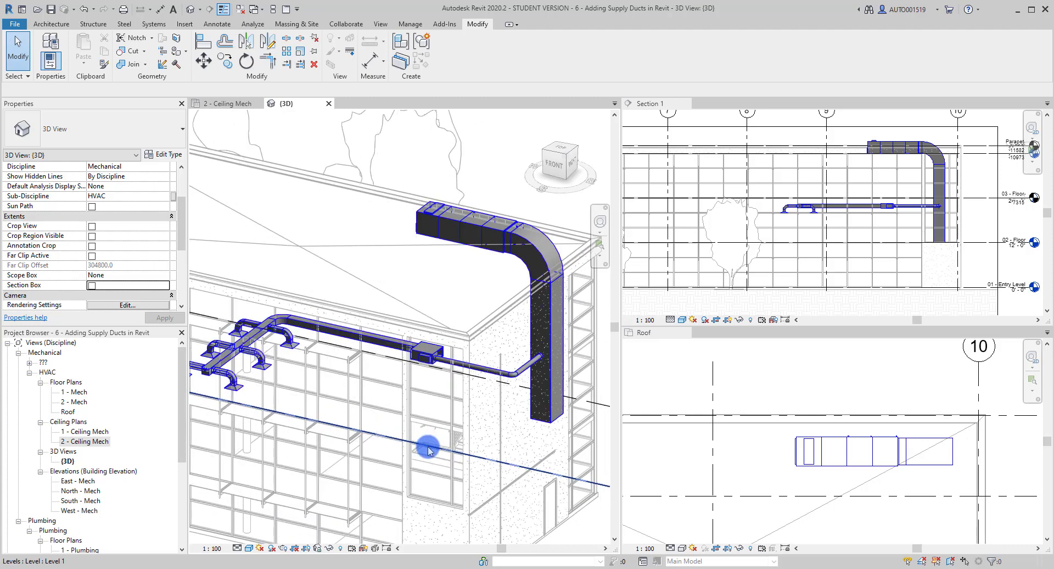
left_click(429, 449)
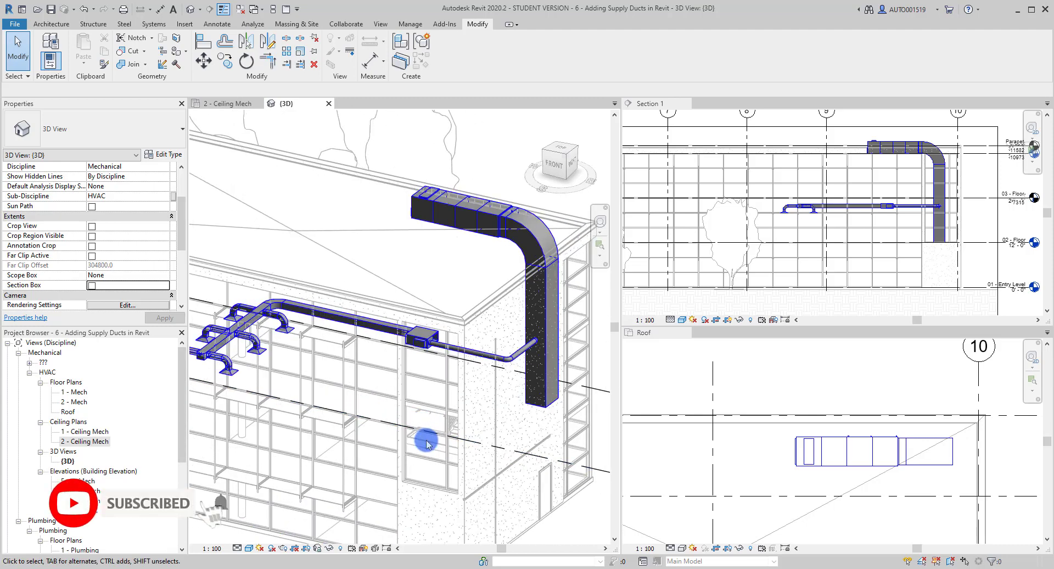